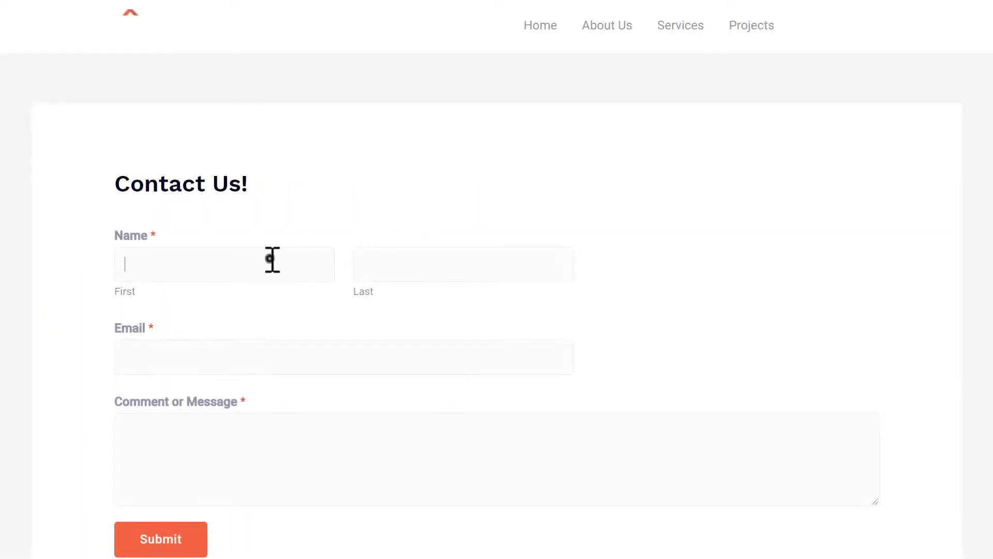
- Preview the contact form with the name Sullie, then go to the WordPress admin Dashboard
text(Sullie)
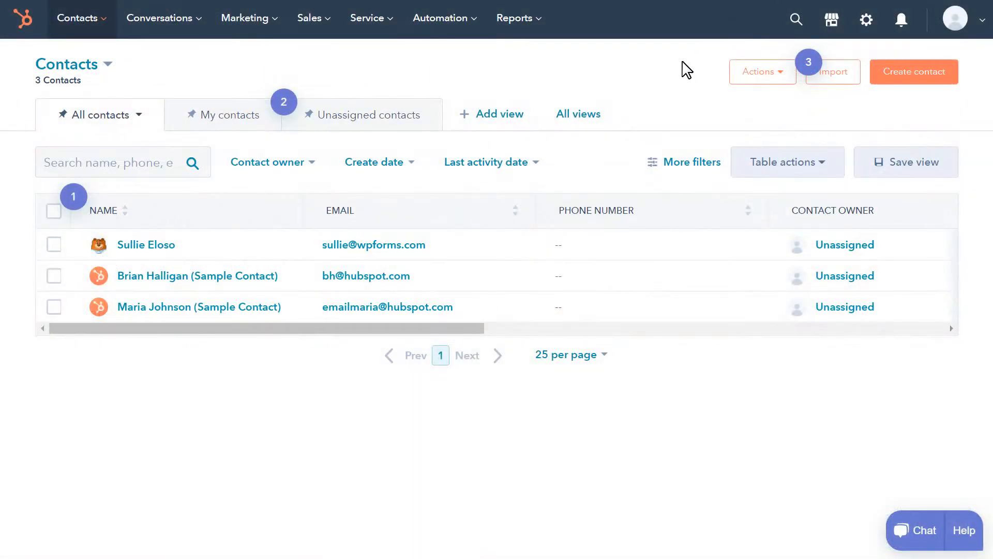
click(146, 244)
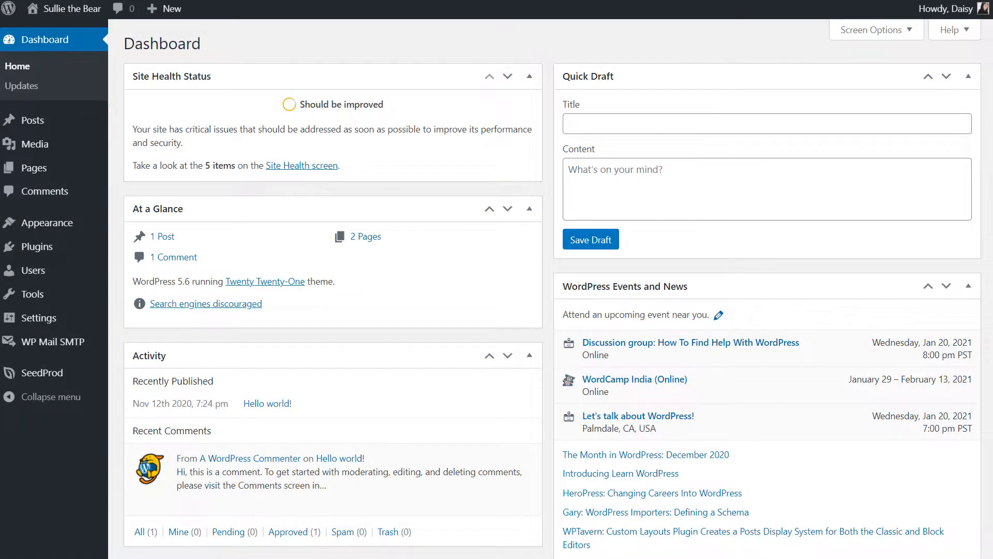
mouse_move(391, 198)
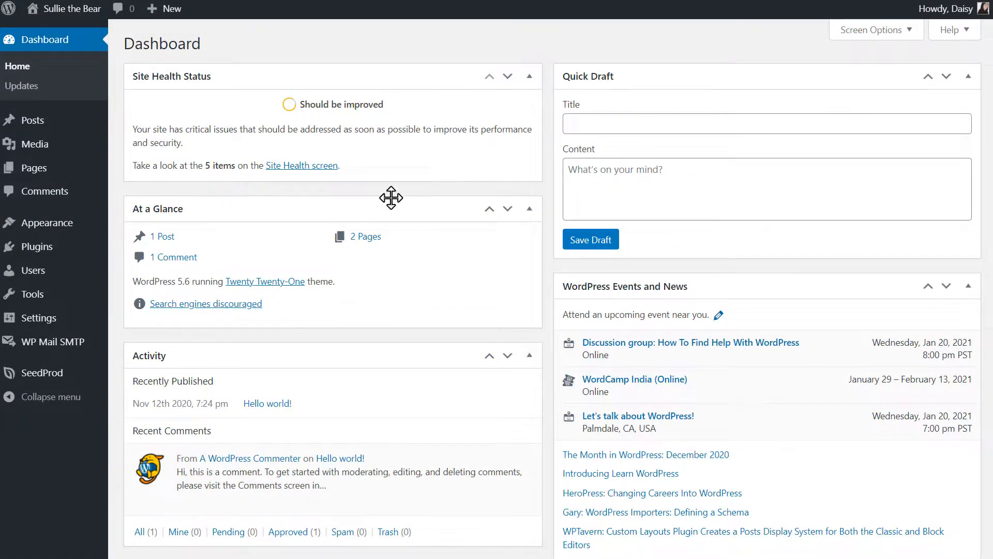
- Reach the plugin upload area from Plugins > Add New > Upload Plugin
click(36, 246)
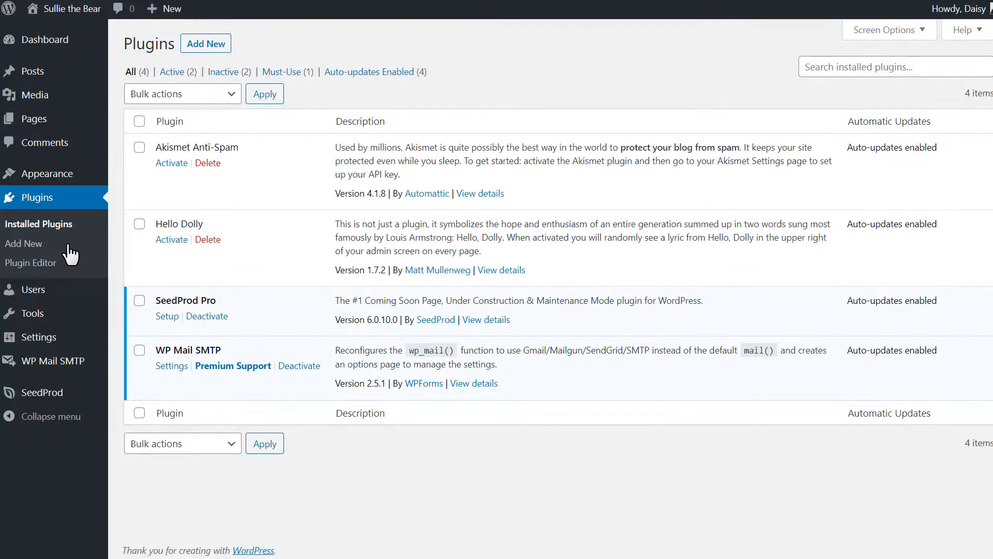
mouse_move(223, 78)
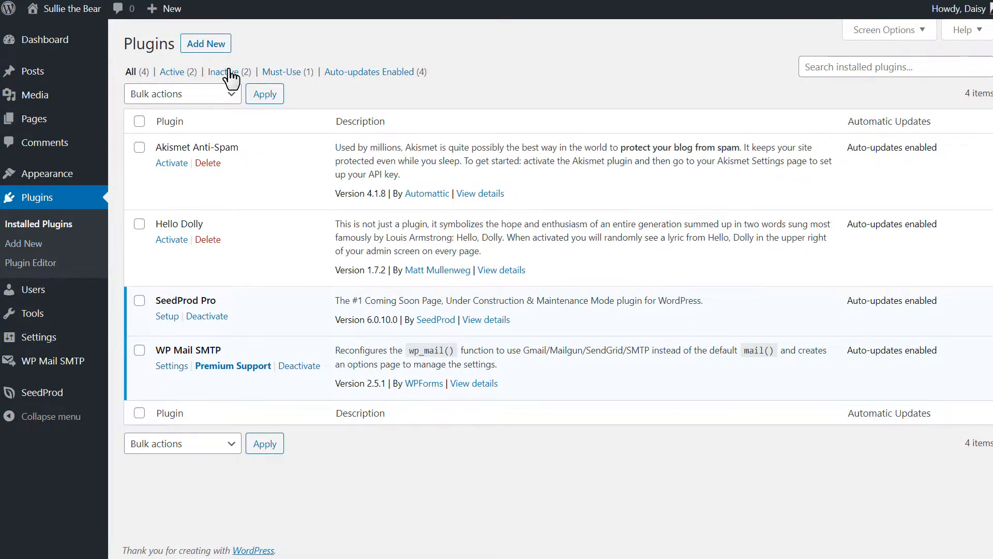
click(205, 44)
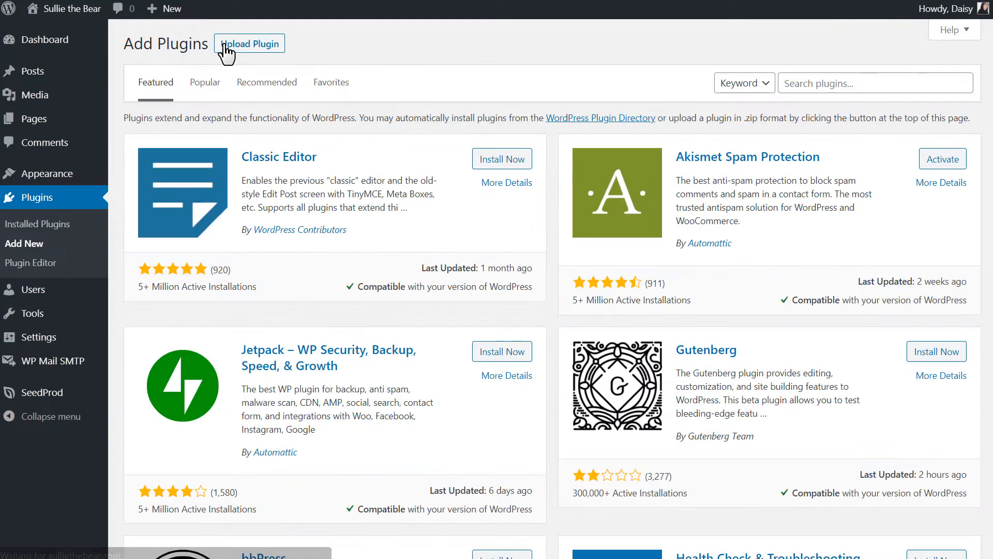
click(250, 43)
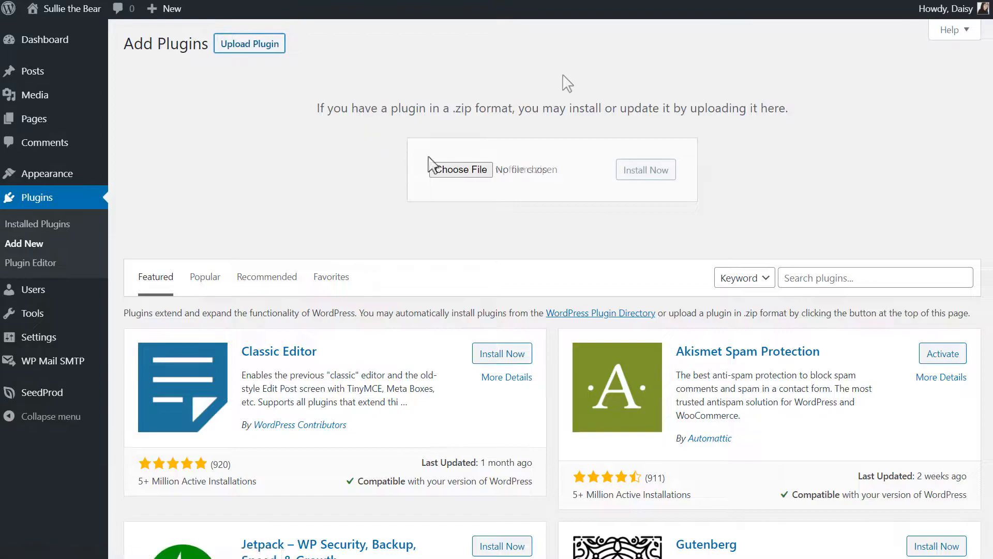
- Install WPForms from wpforms.zip and activate the plugin
click(461, 170)
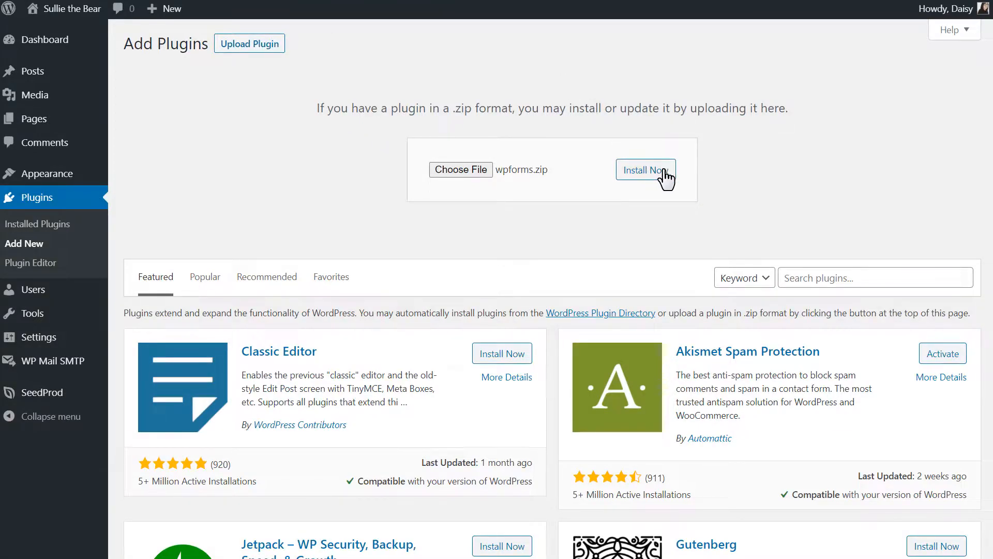
click(646, 170)
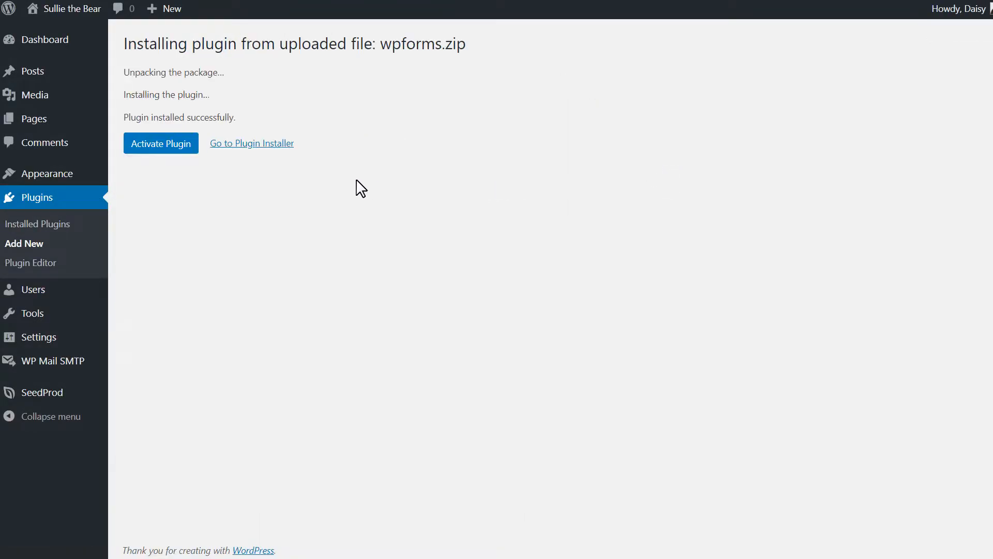
click(160, 143)
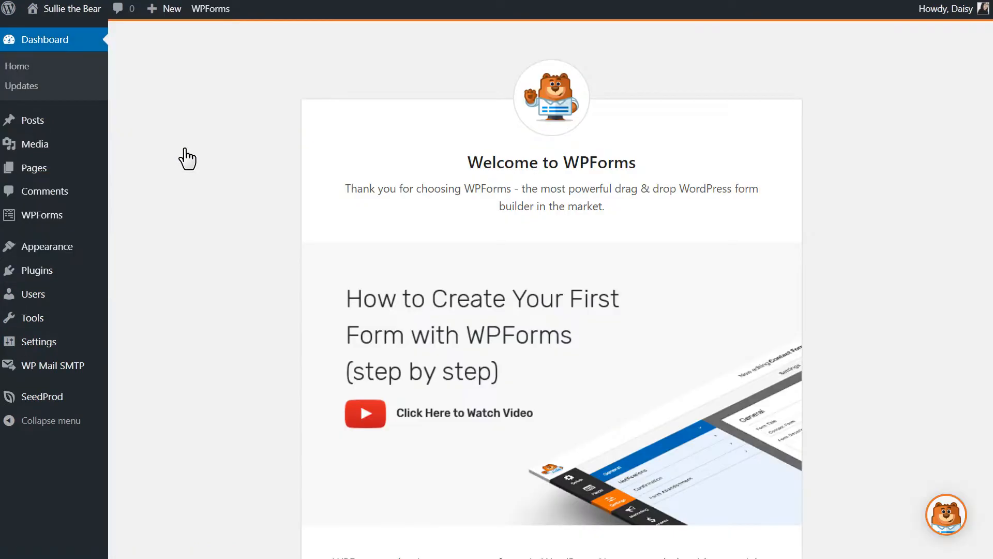
mouse_move(71, 220)
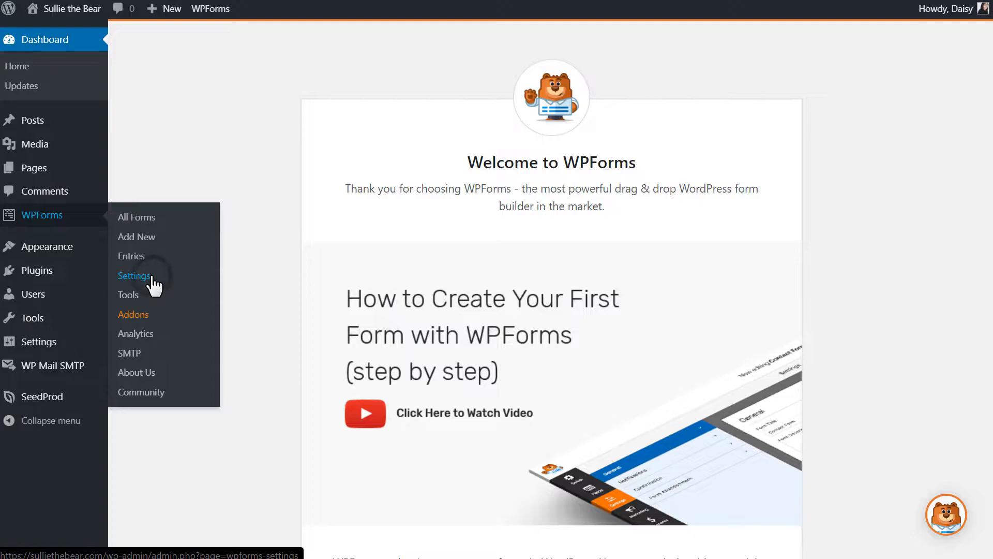
- Check the Elite-level license key in WPForms general settings, then head to the addons
click(134, 275)
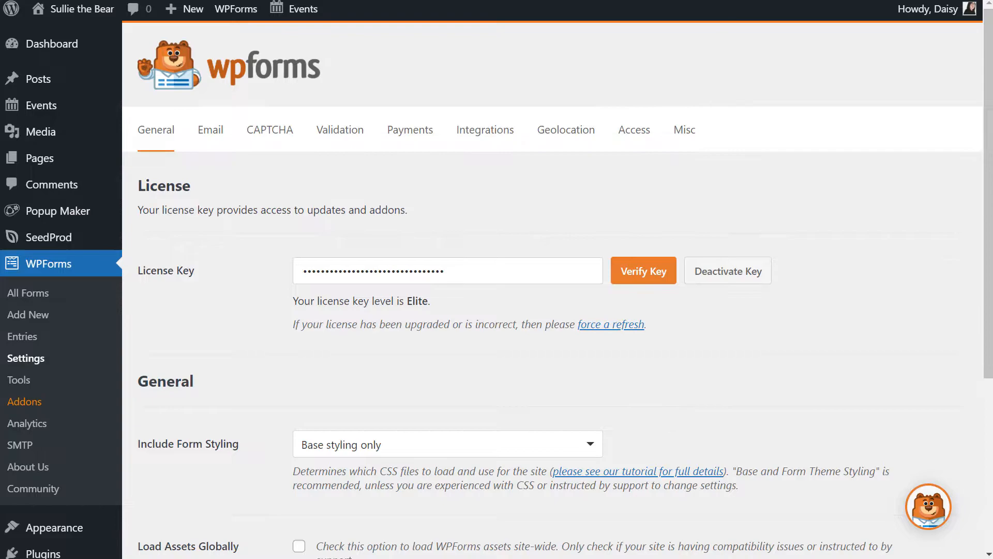
mouse_move(335, 440)
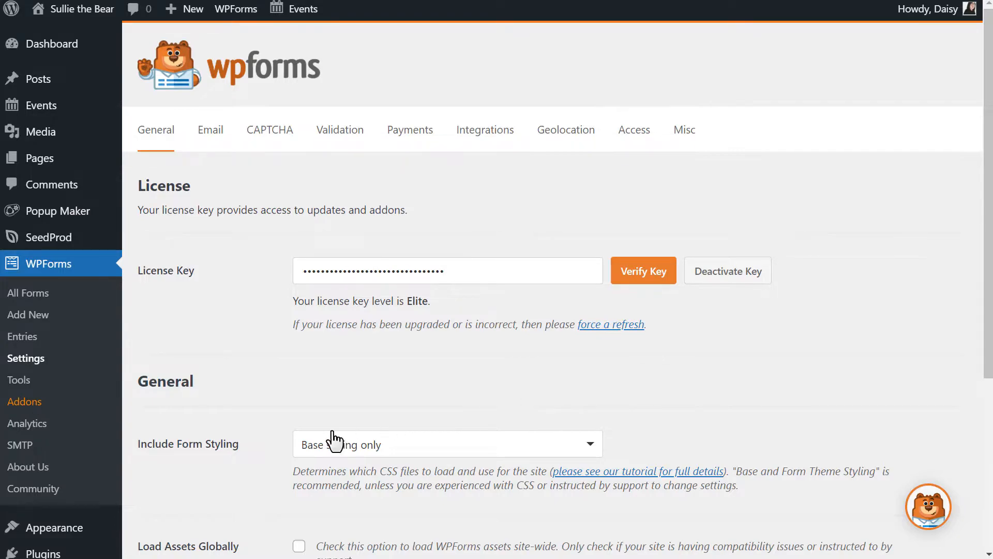
click(24, 401)
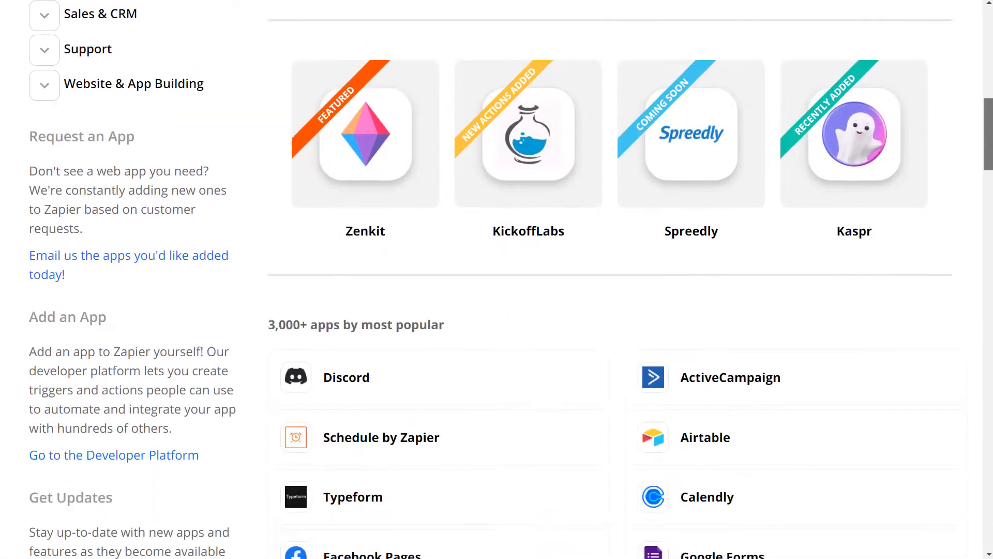
scroll(down, 3)
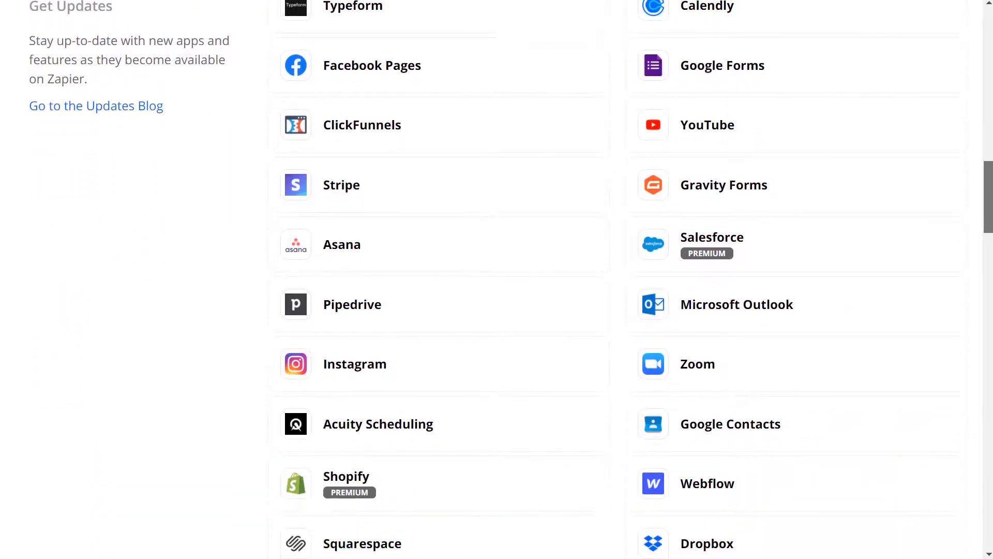
scroll(down, 3)
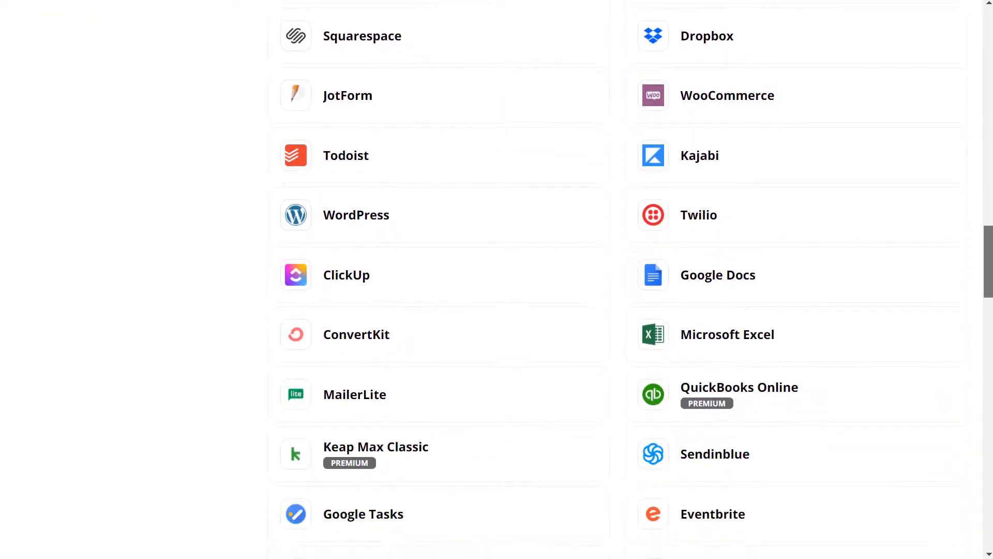
scroll(down, 3)
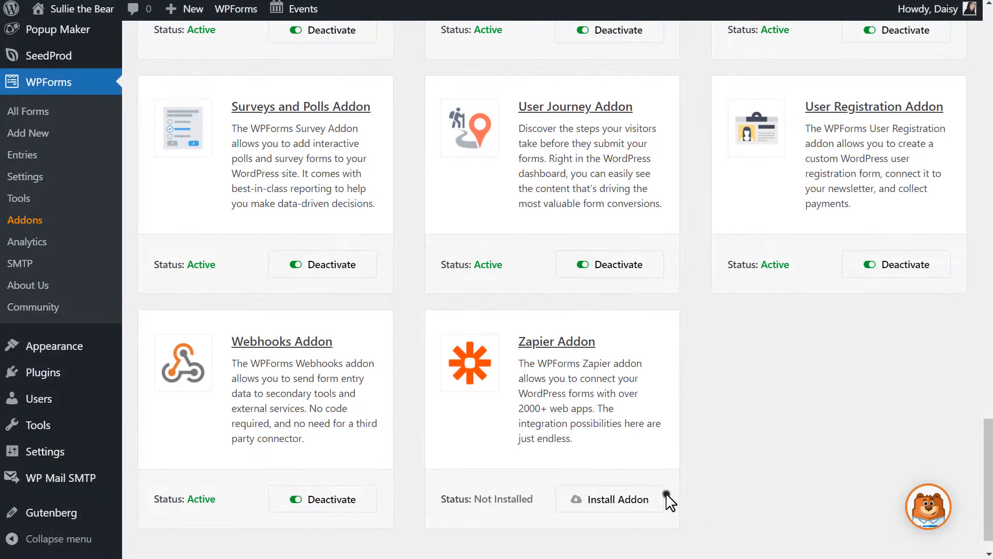
- Install the Zapier addon, then start a new WPForms form
click(618, 499)
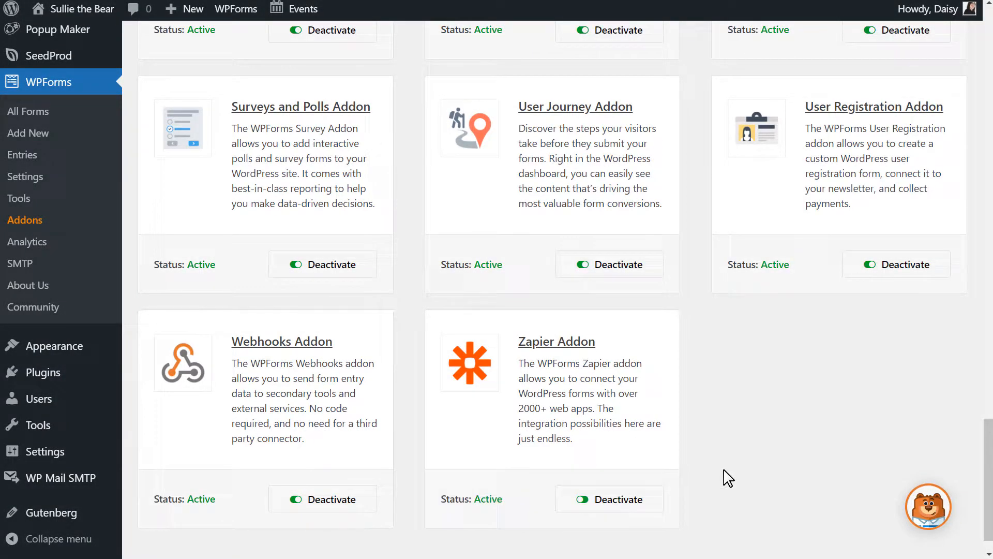
mouse_move(51, 138)
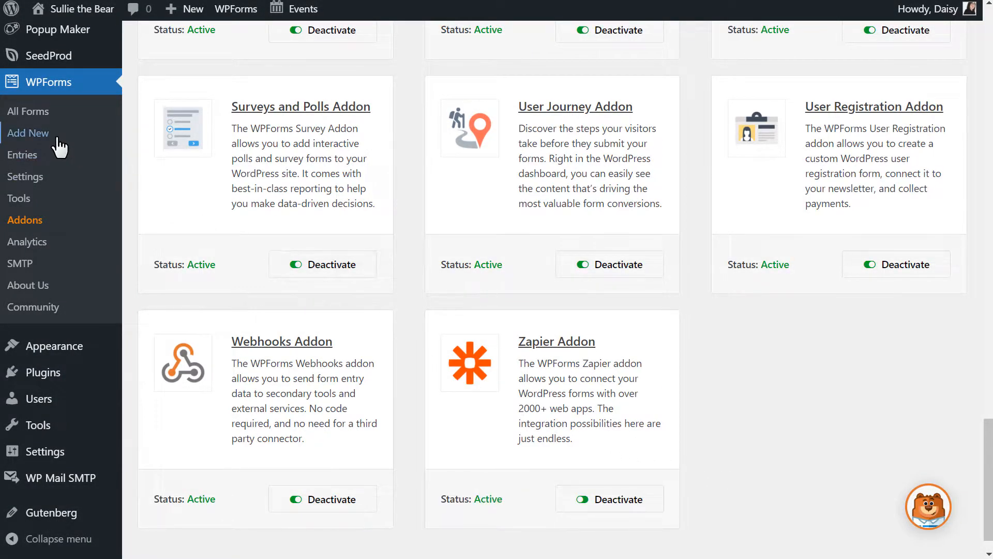
click(27, 132)
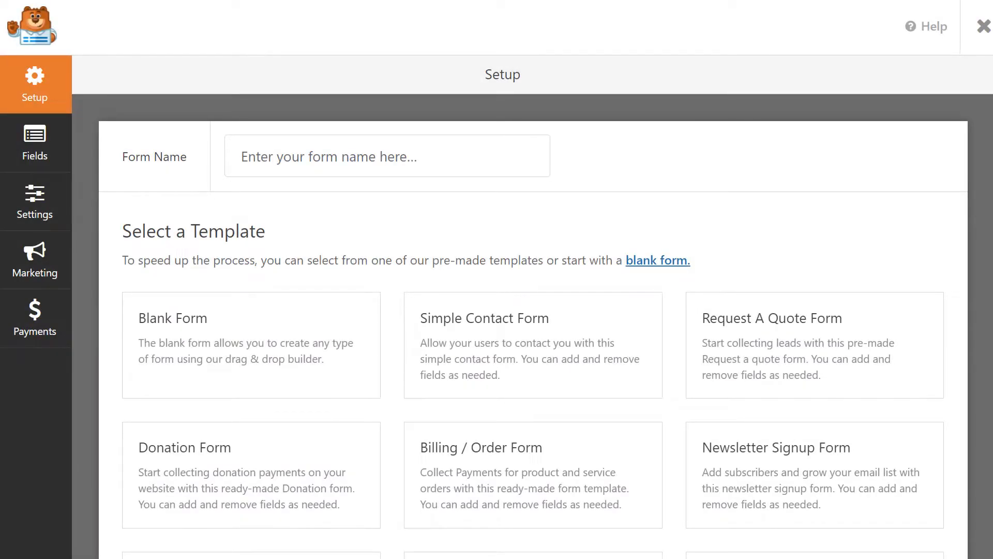
- Create a form from the Simple Contact Form template
click(534, 346)
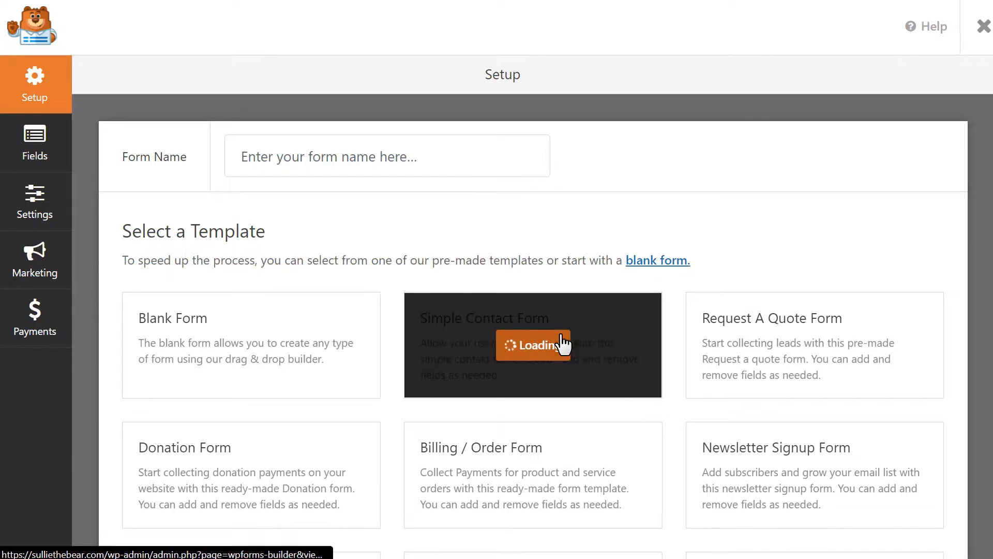
click(533, 346)
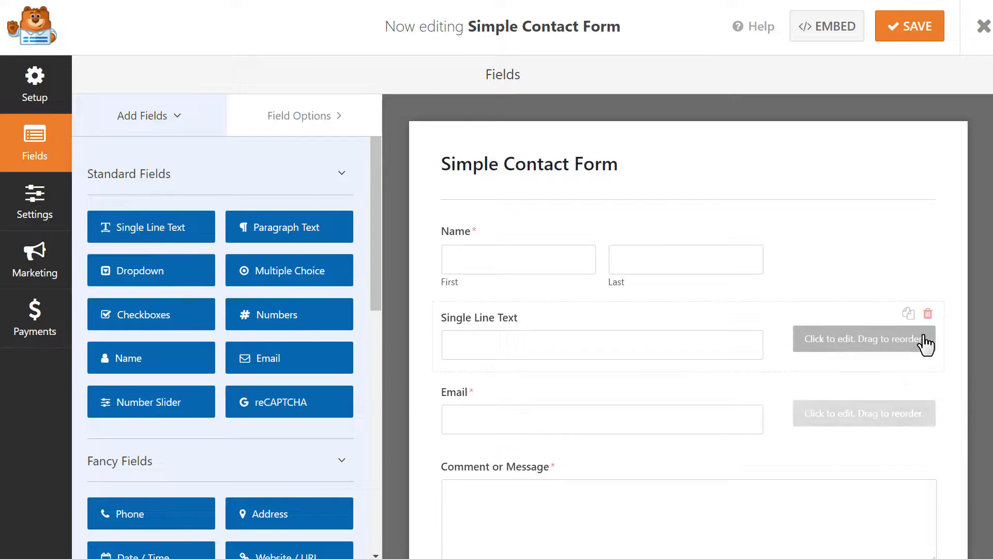
- Delete the extra Single Line Text field, leaving Name, Email and Comment or Message
click(927, 313)
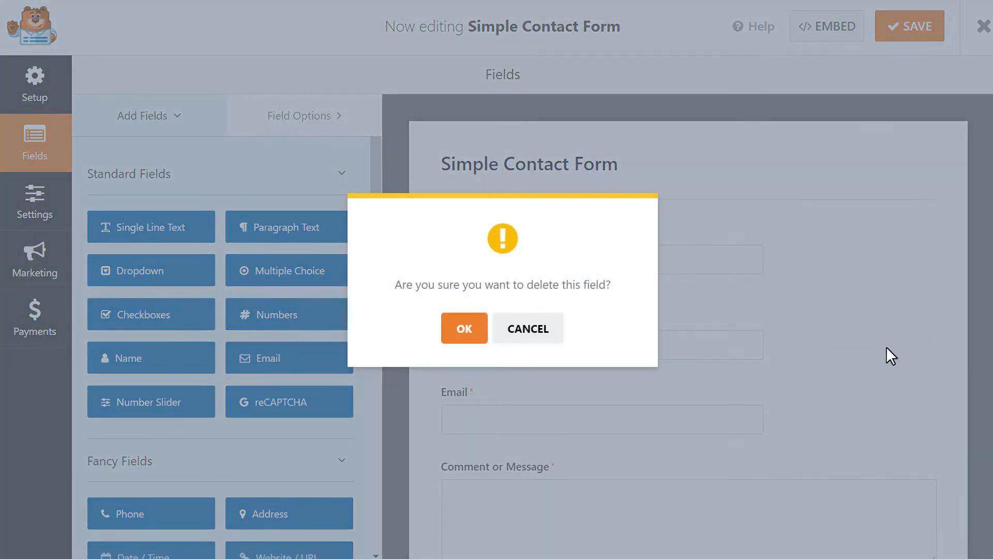
click(528, 328)
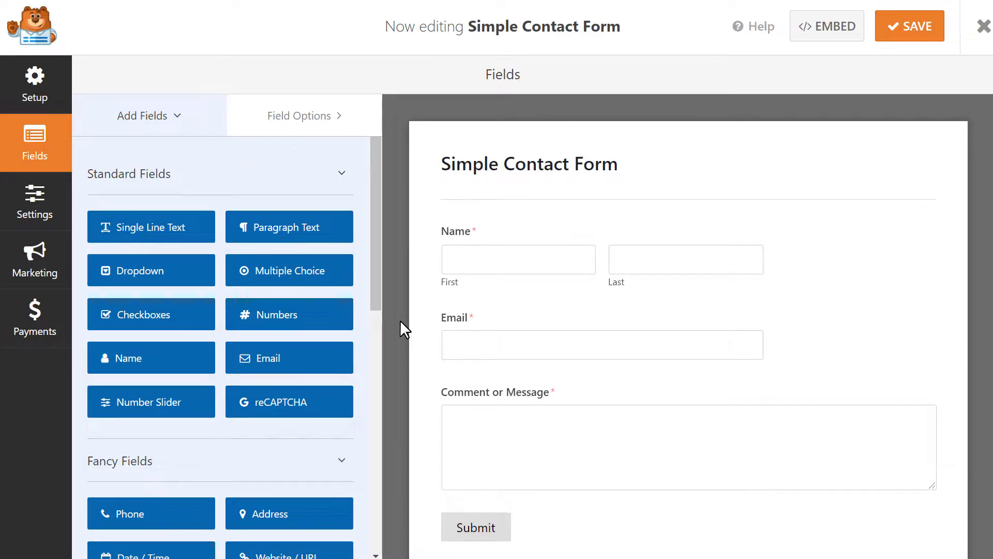
click(910, 26)
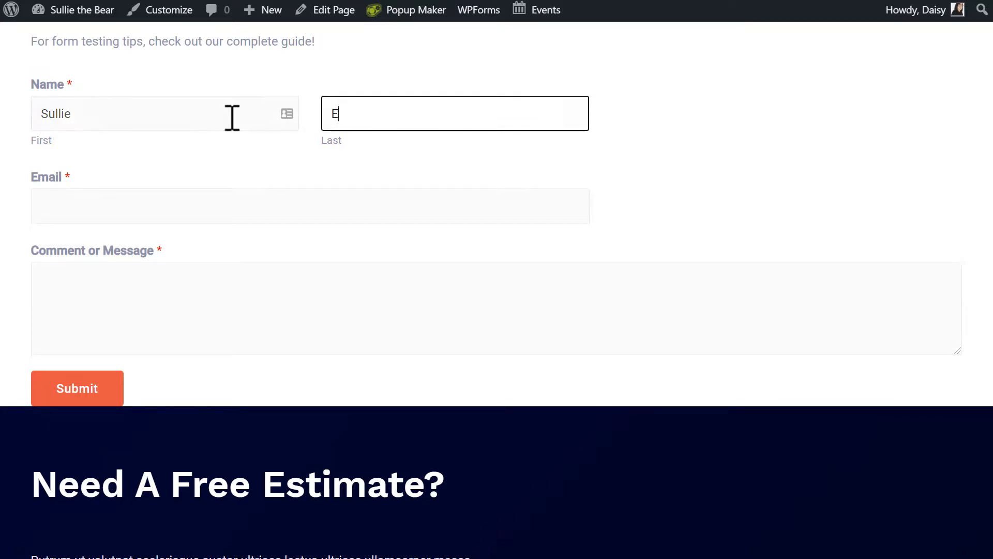
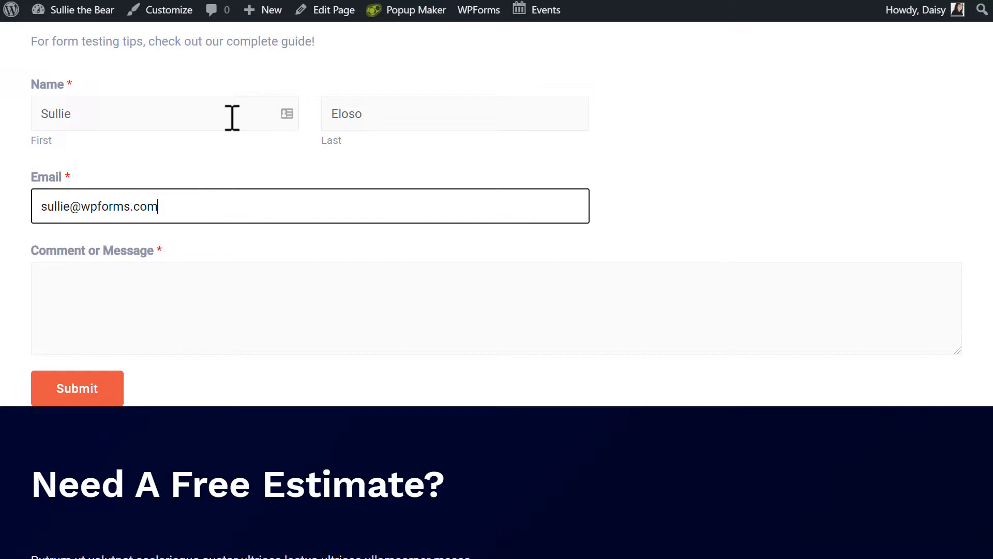
text(Hello!)
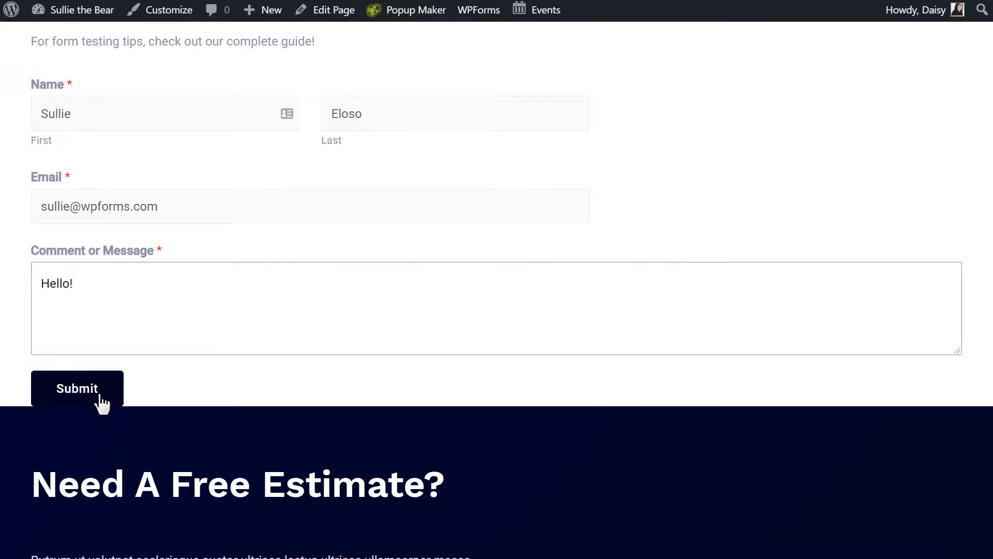
click(77, 388)
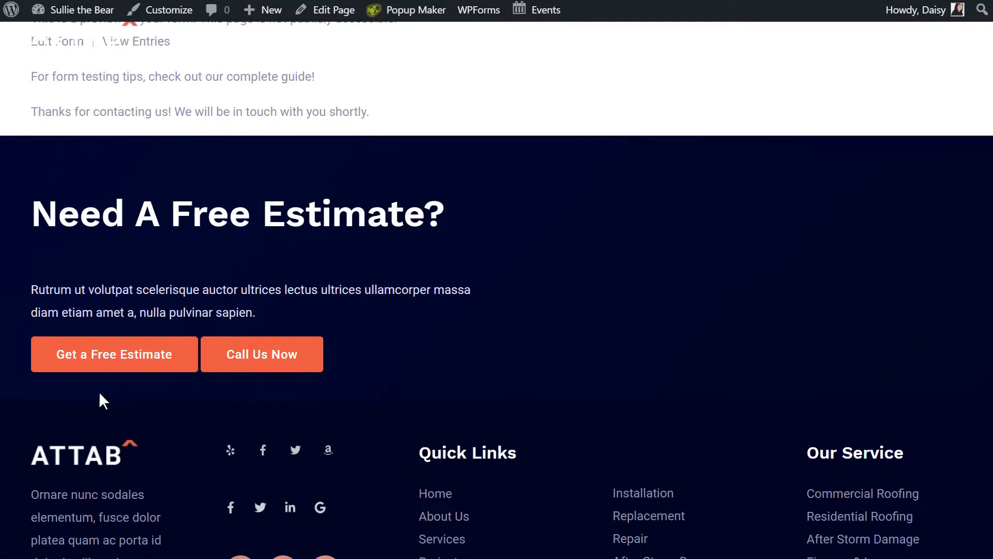
scroll(down, 3)
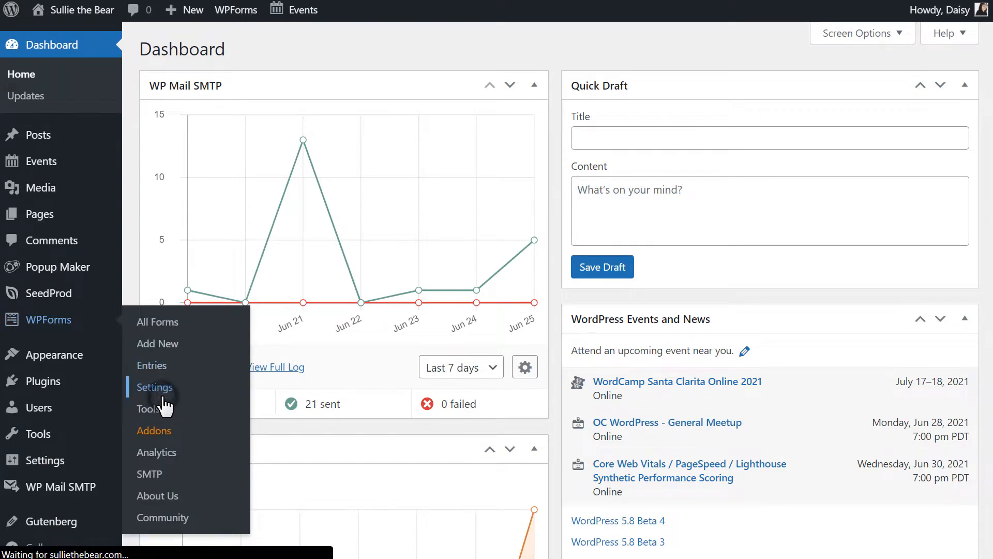
- Reveal the site's Zapier API key under WPForms Settings > Integrations > Zapier
click(155, 387)
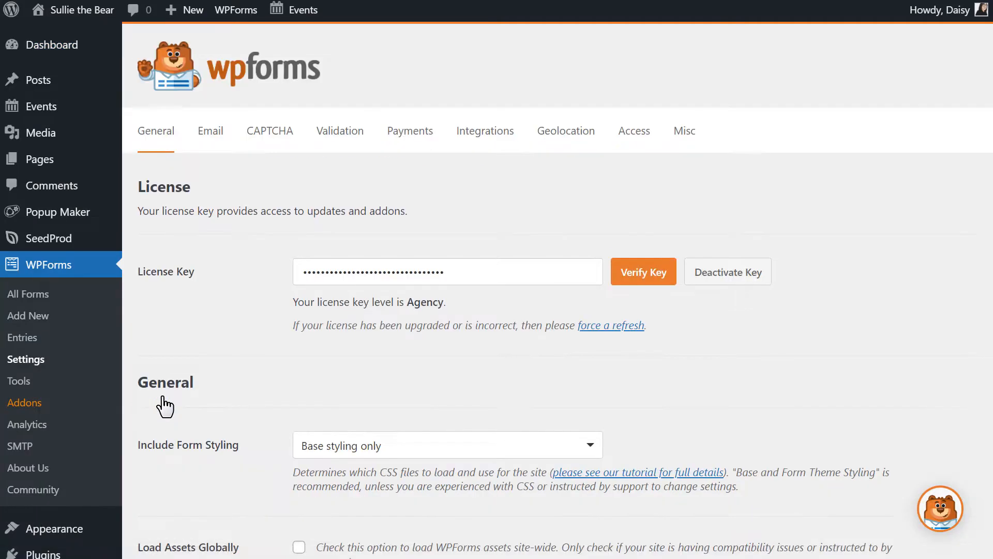
mouse_move(479, 137)
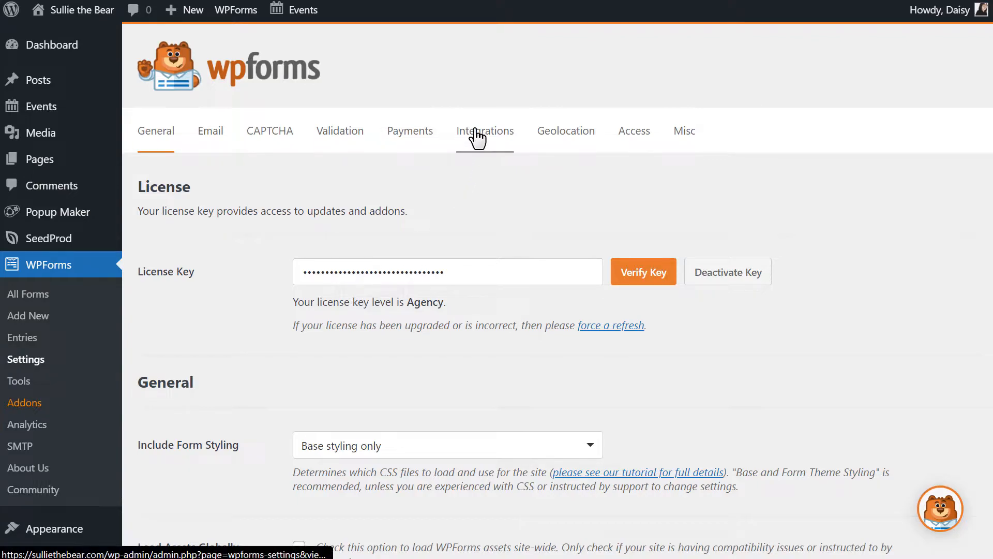
click(484, 131)
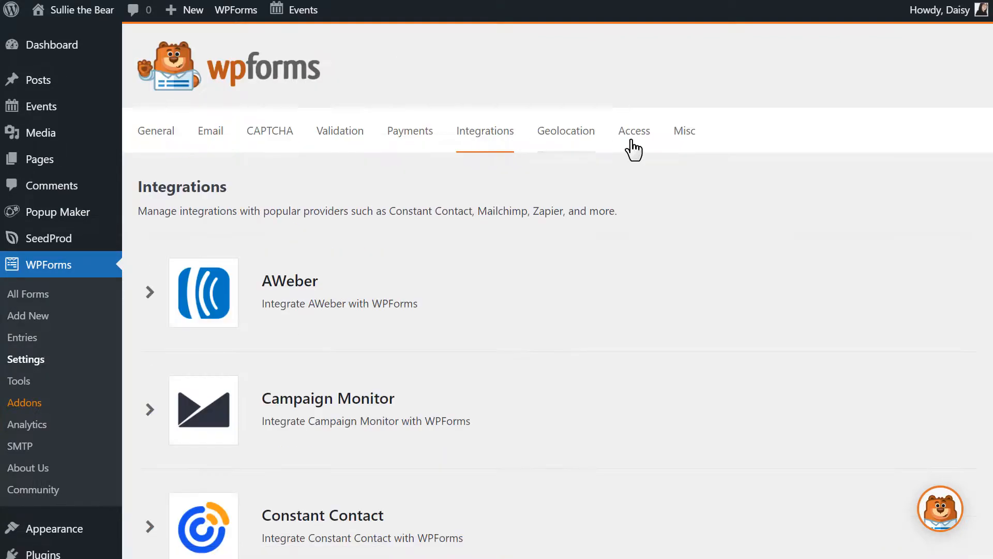
scroll(down, 3)
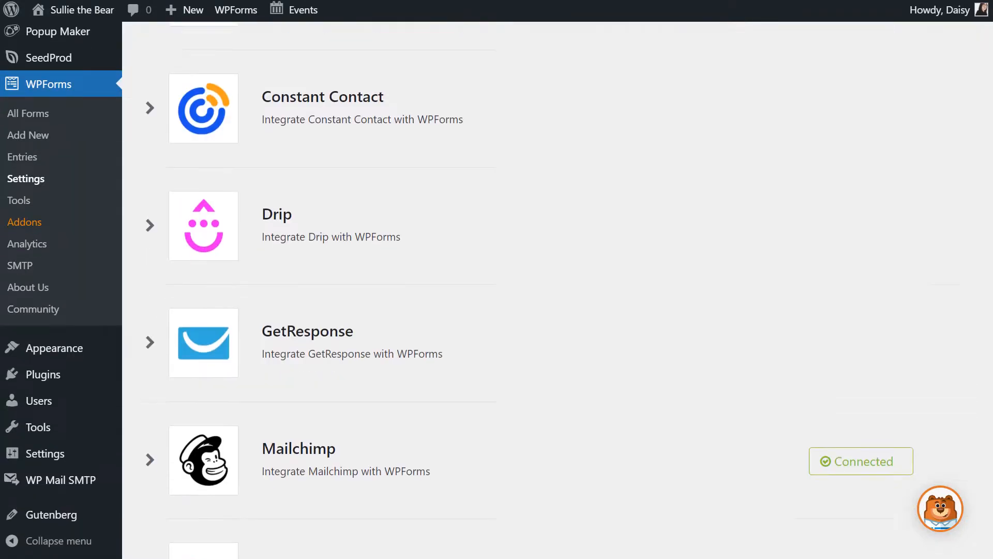
scroll(down, 3)
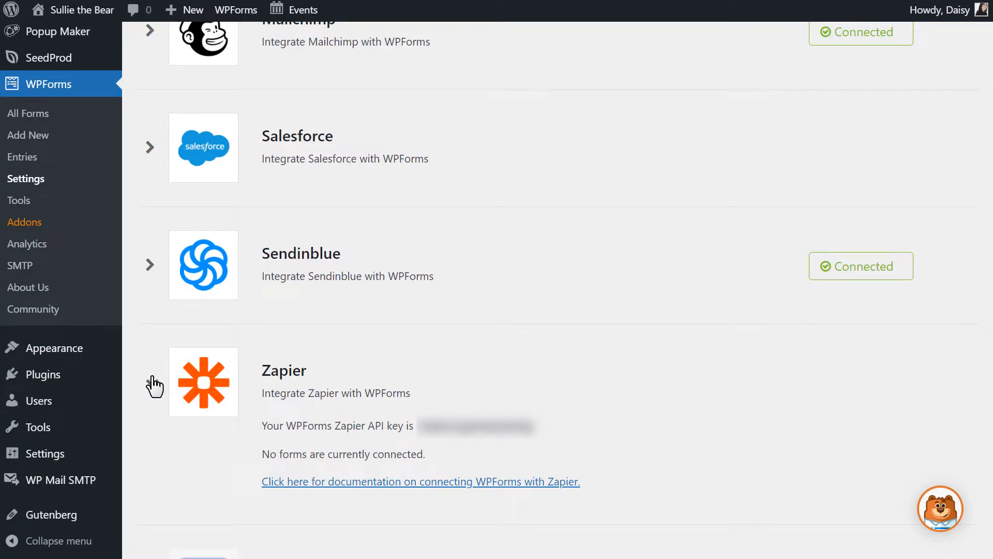
click(420, 481)
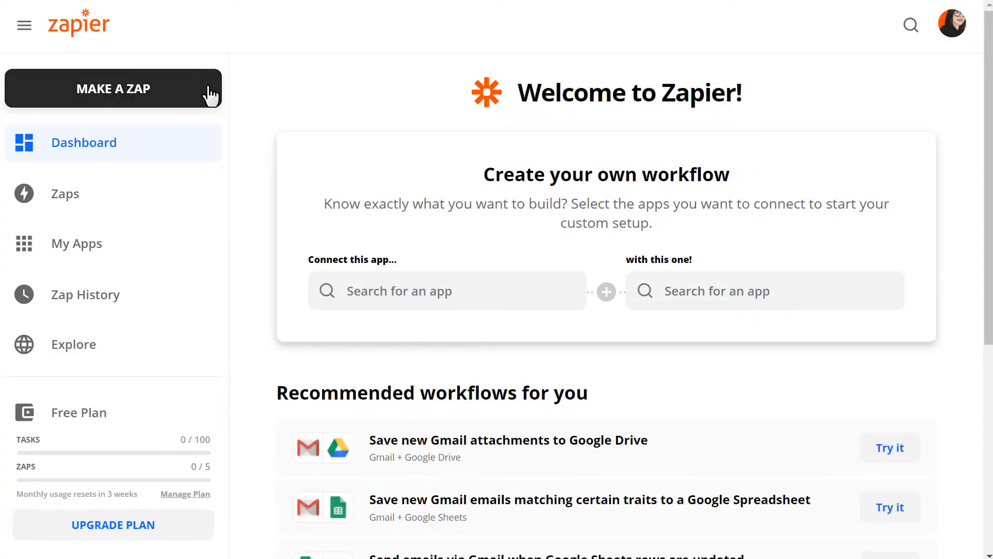
- Make a new Zap with WPForms as the trigger app and list its trigger events
click(113, 88)
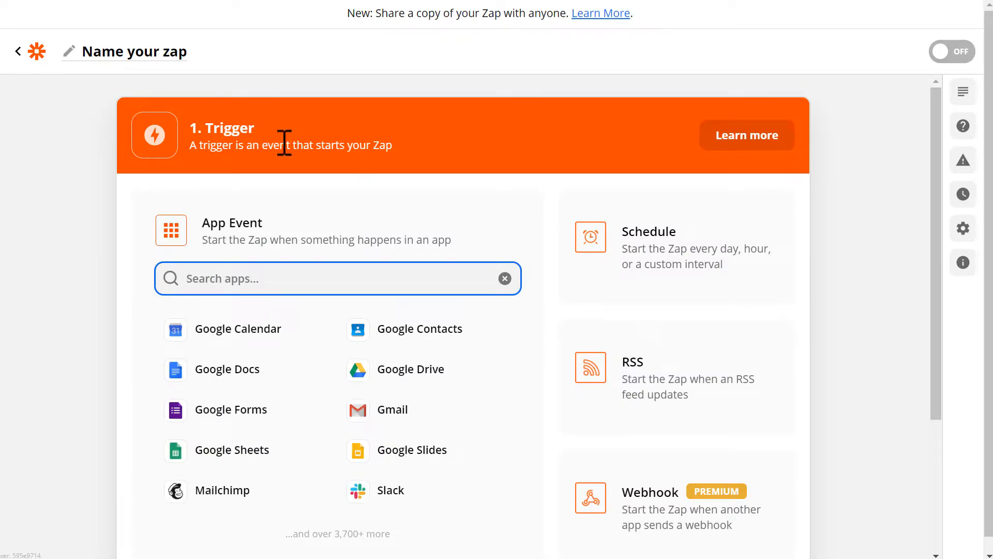
mouse_move(402, 278)
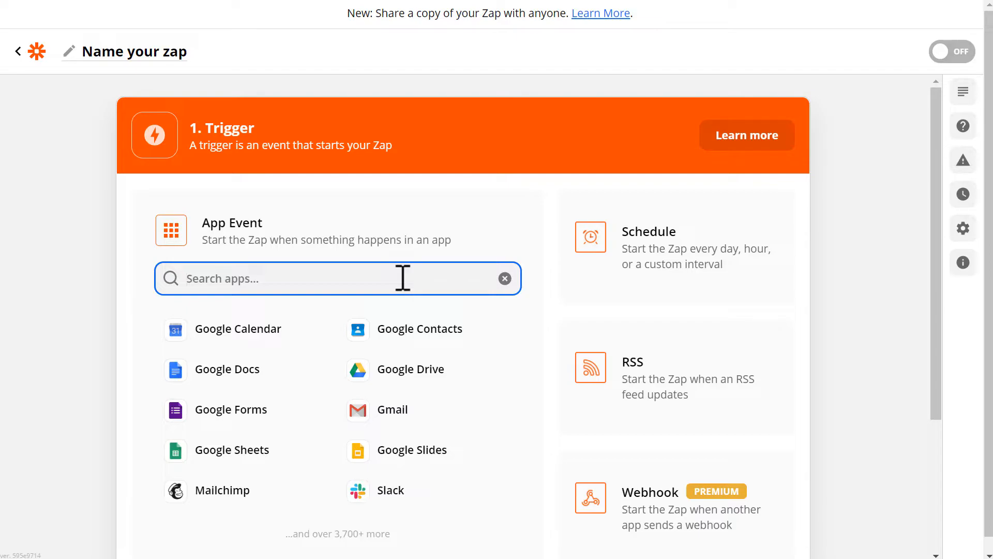
text(wpforms)
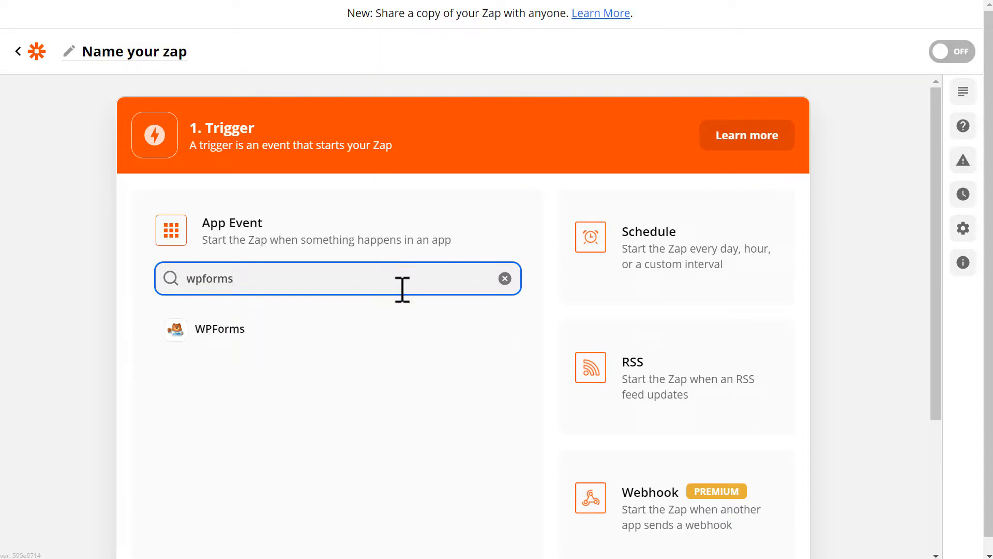
click(220, 329)
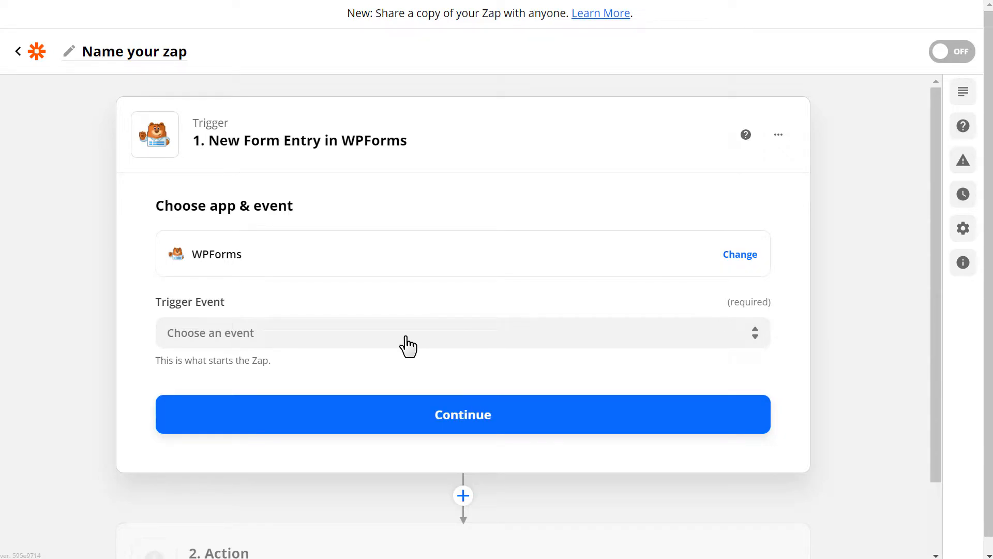
click(407, 333)
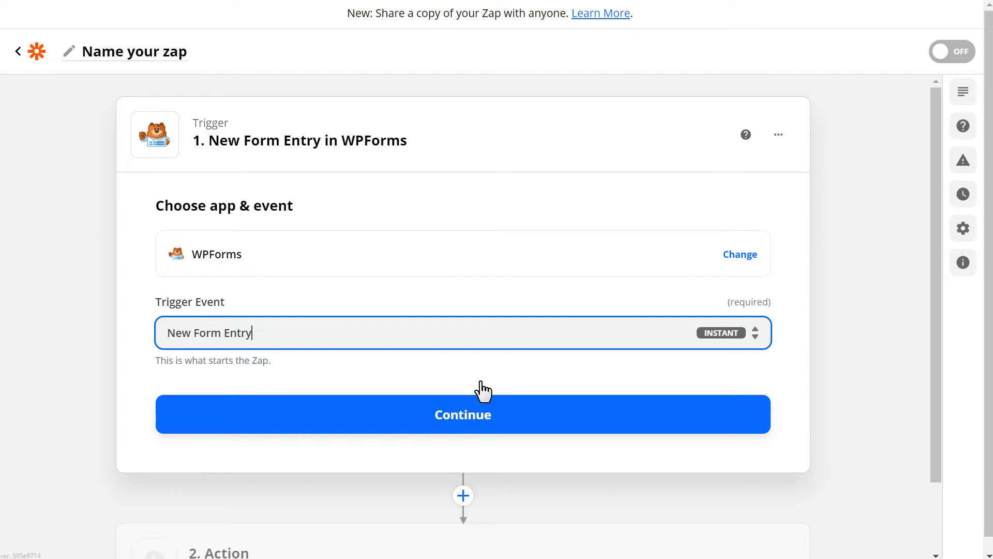
- Choose New Form Entry as the trigger event and begin signing in to WPForms
click(463, 414)
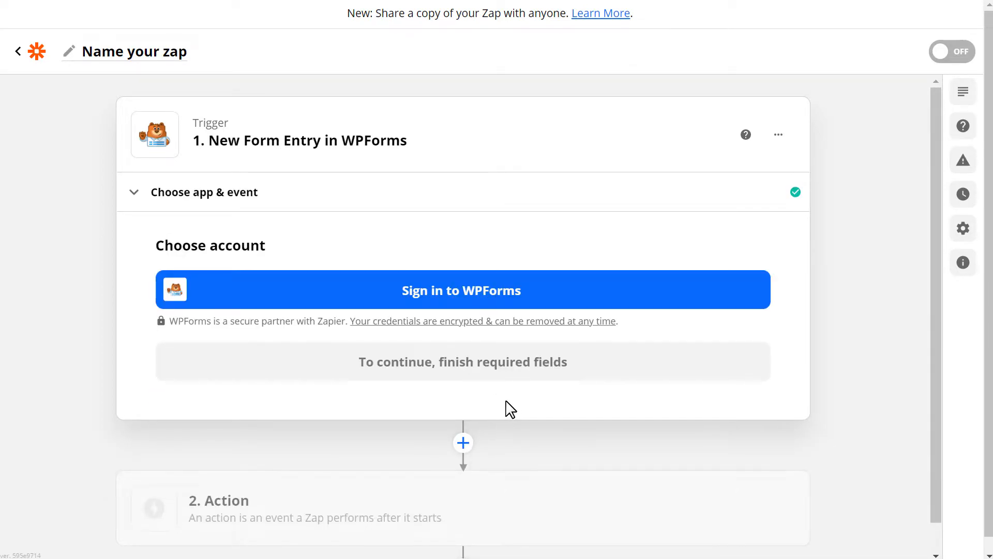
click(462, 289)
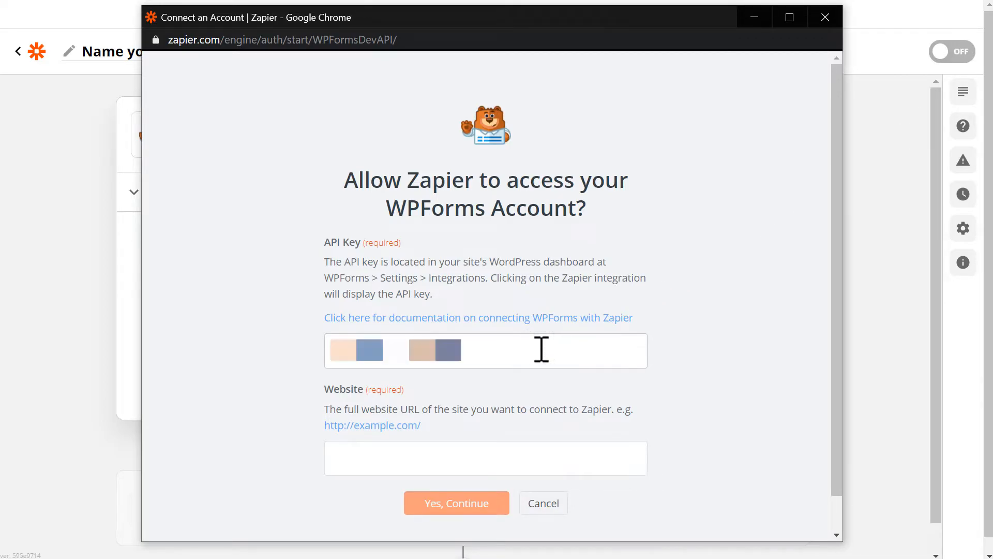
text(https)
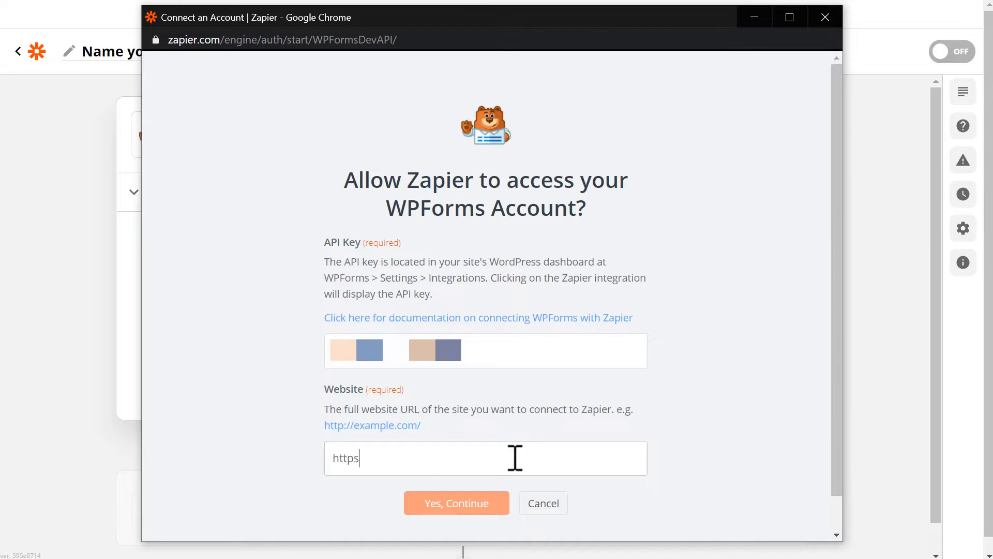
text(://sulliet)
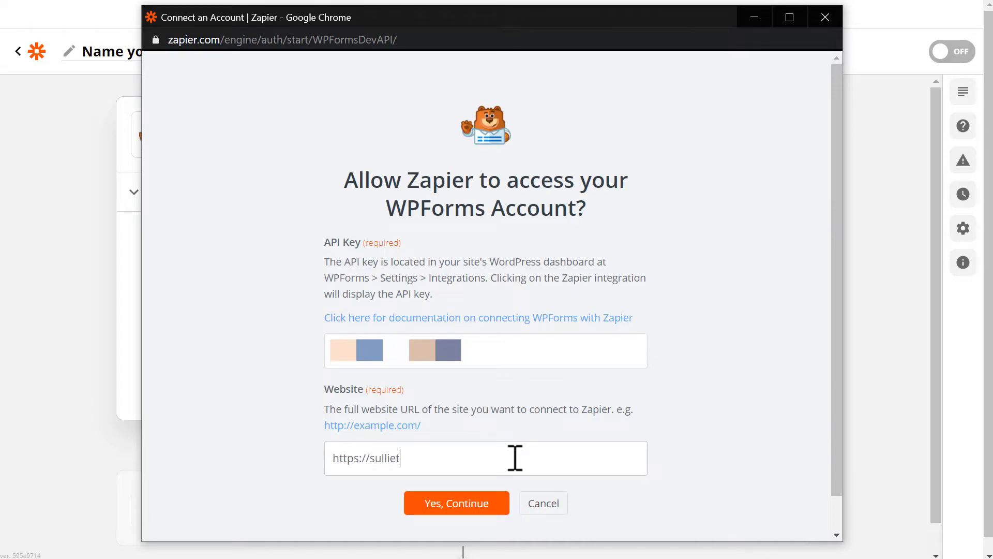
text(hebear.com)
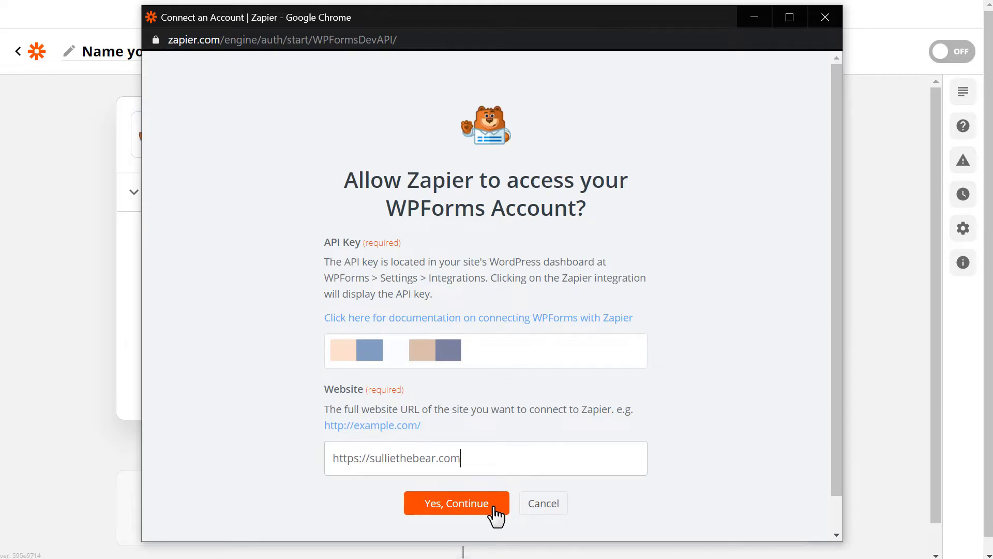
click(456, 503)
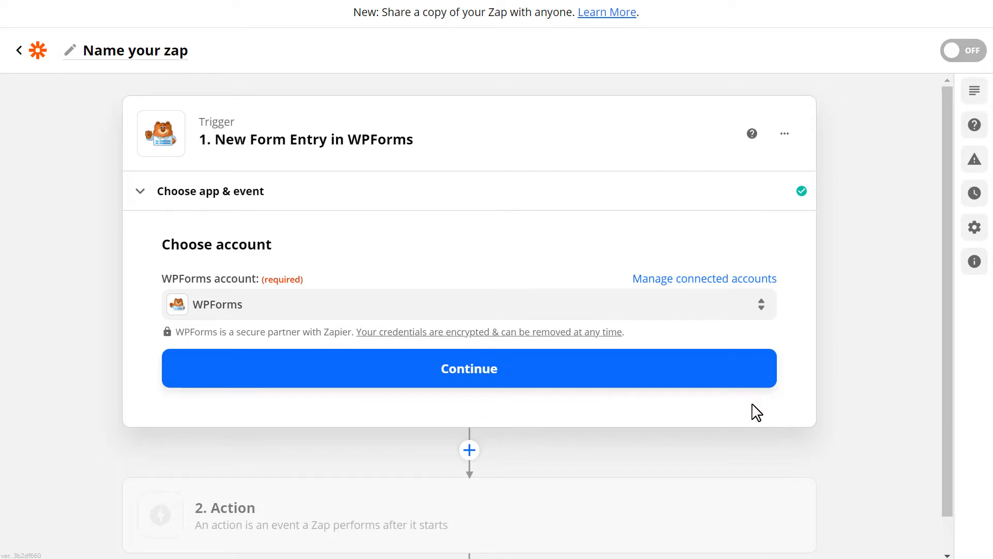
- Continue with the connected account and pick Simple Contact Form as the trigger form
click(469, 368)
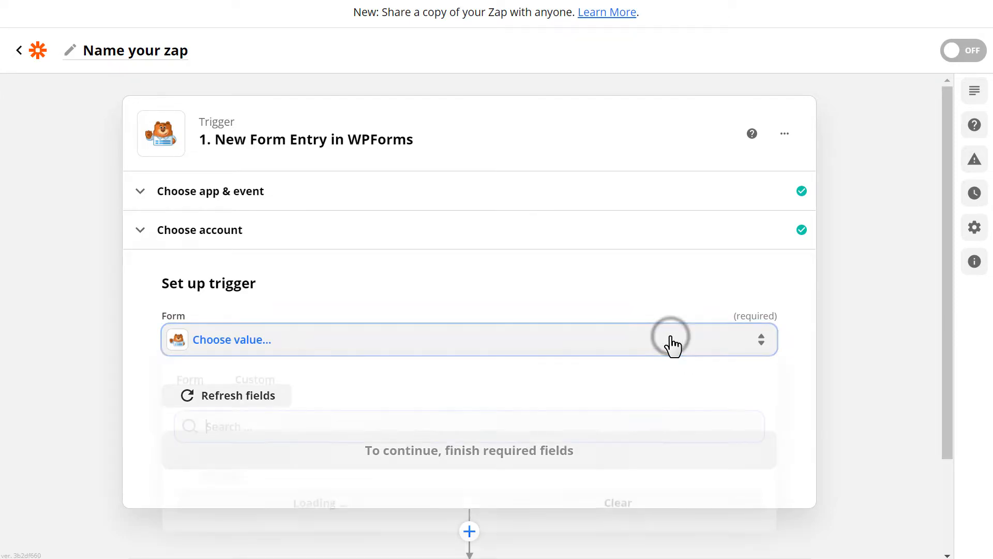
text(simple con)
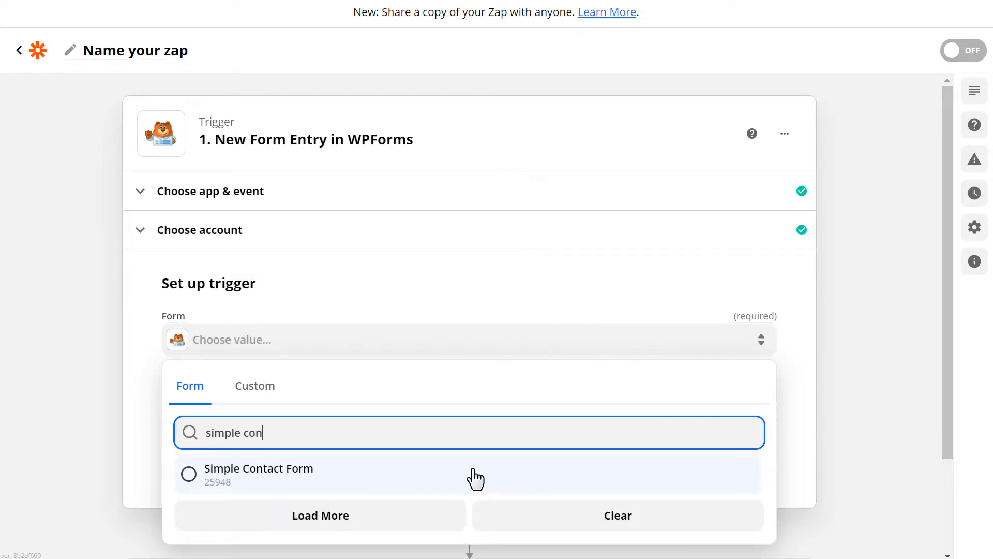
click(259, 472)
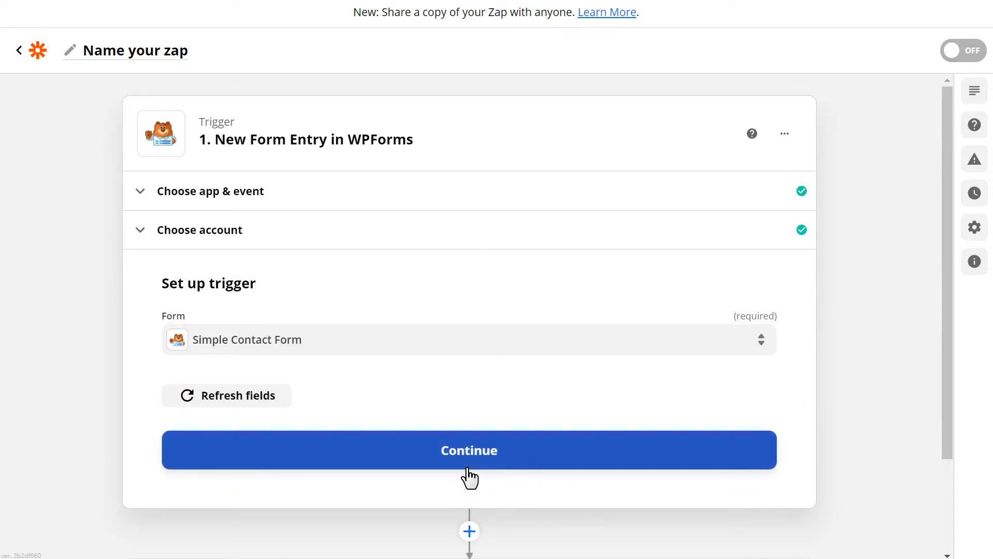
click(469, 450)
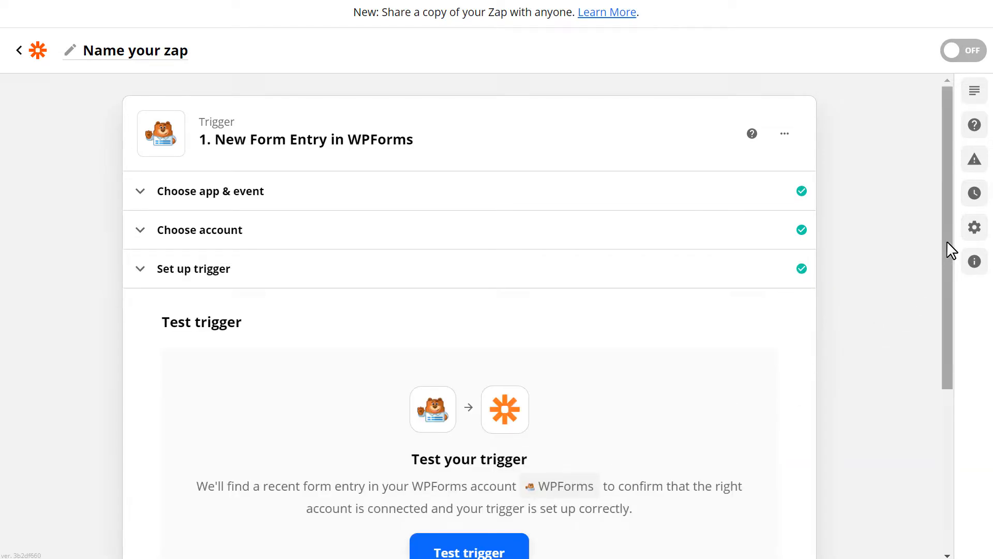
- Test the trigger to pull in the Hello! sample entry and continue to the action step
scroll(down, 3)
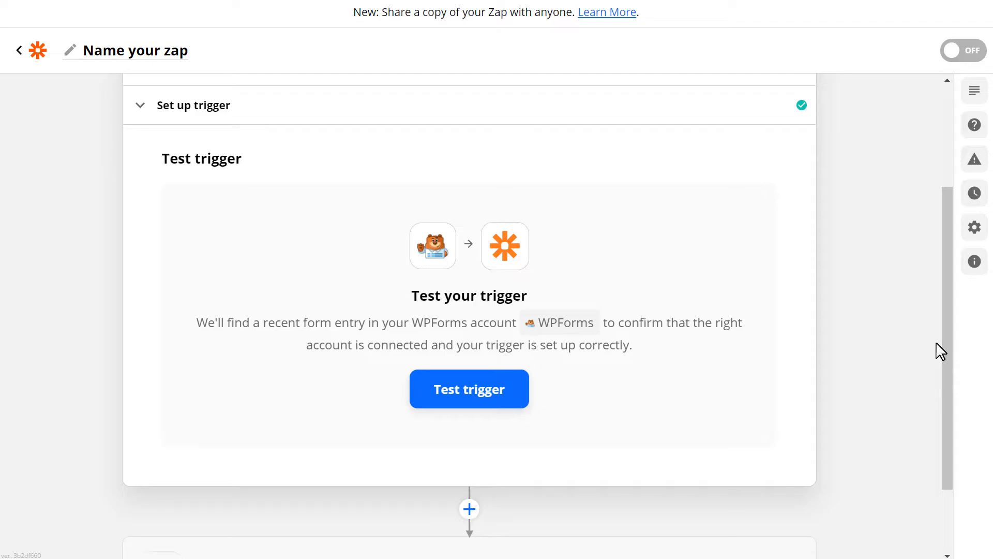
click(470, 388)
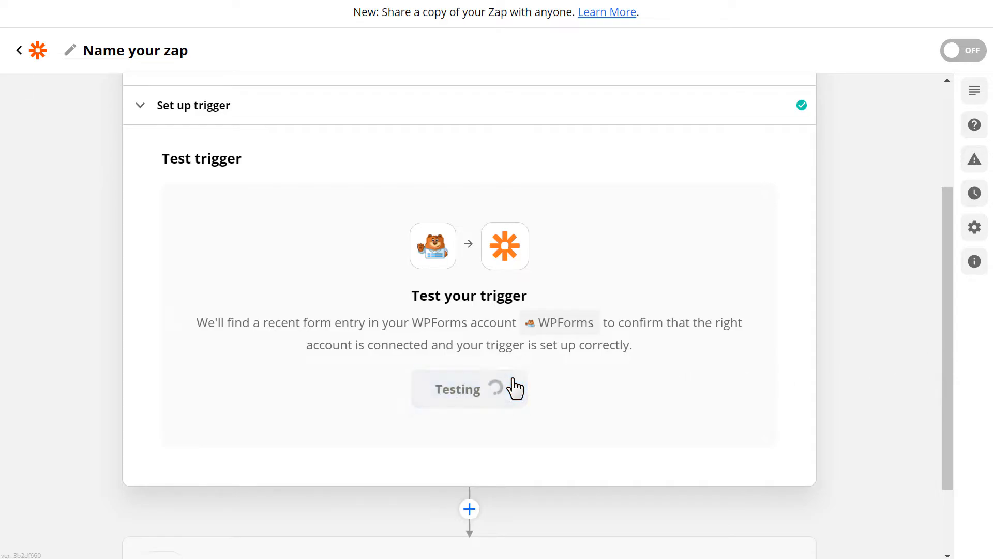
click(470, 388)
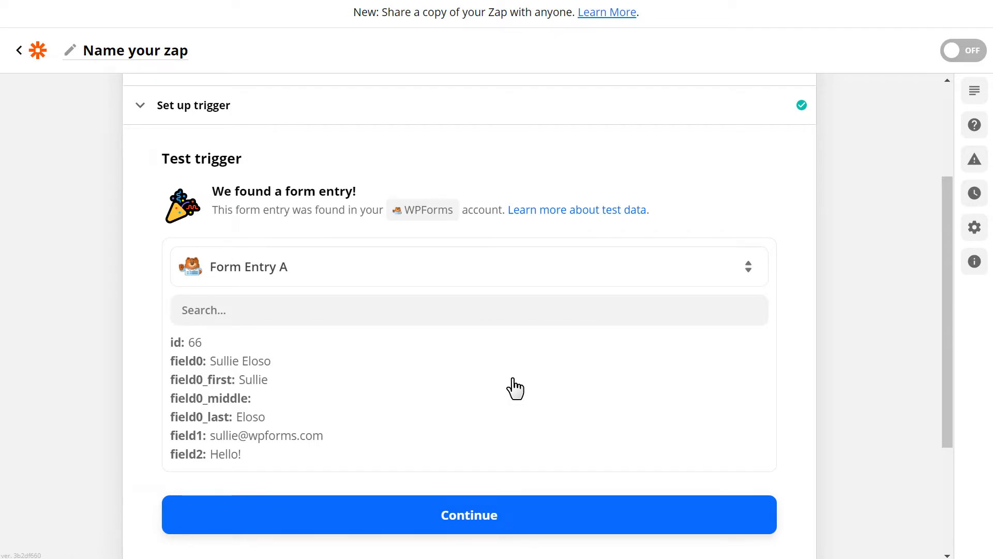
click(469, 515)
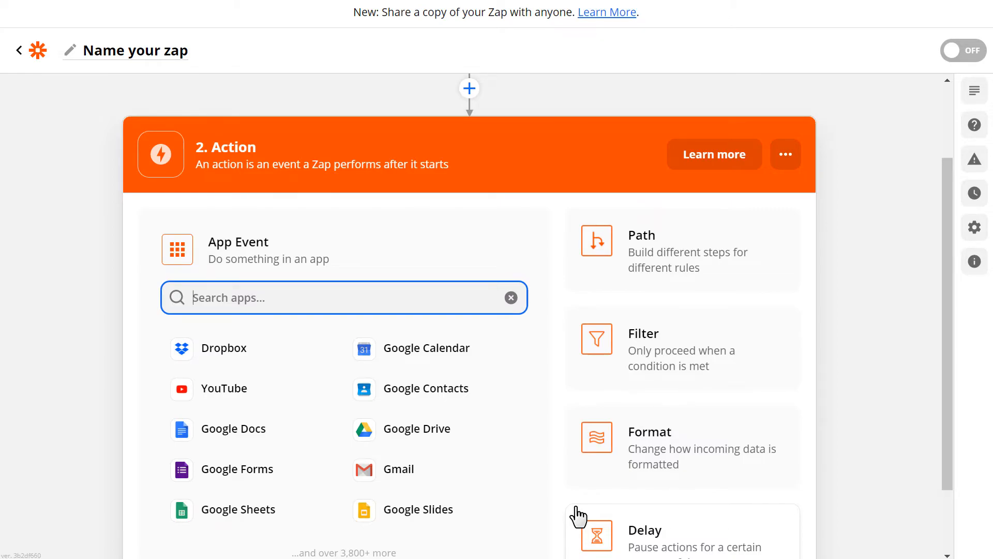
- Choose HubSpot as the action app with 'Create or Update Contact' as its event and continue
text(hubspo)
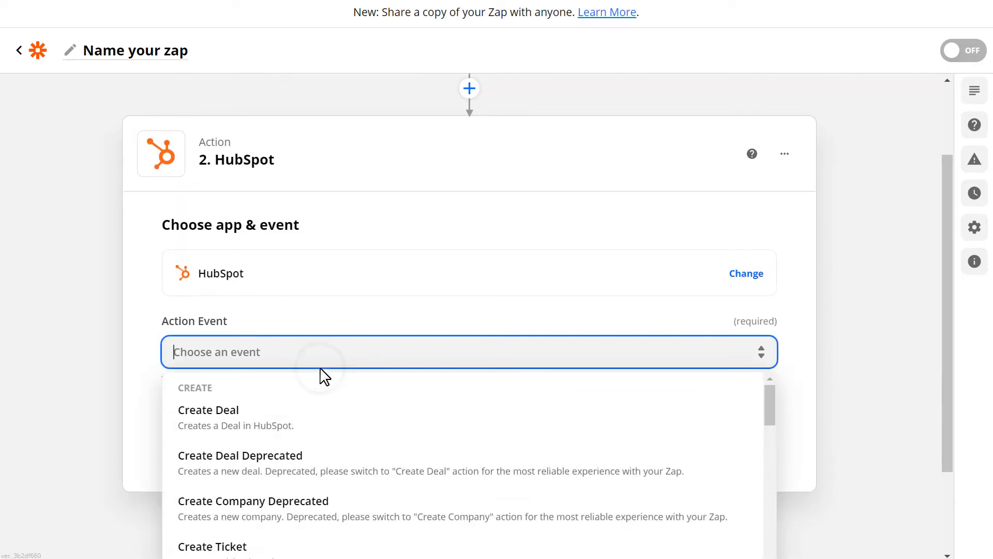
text(create or)
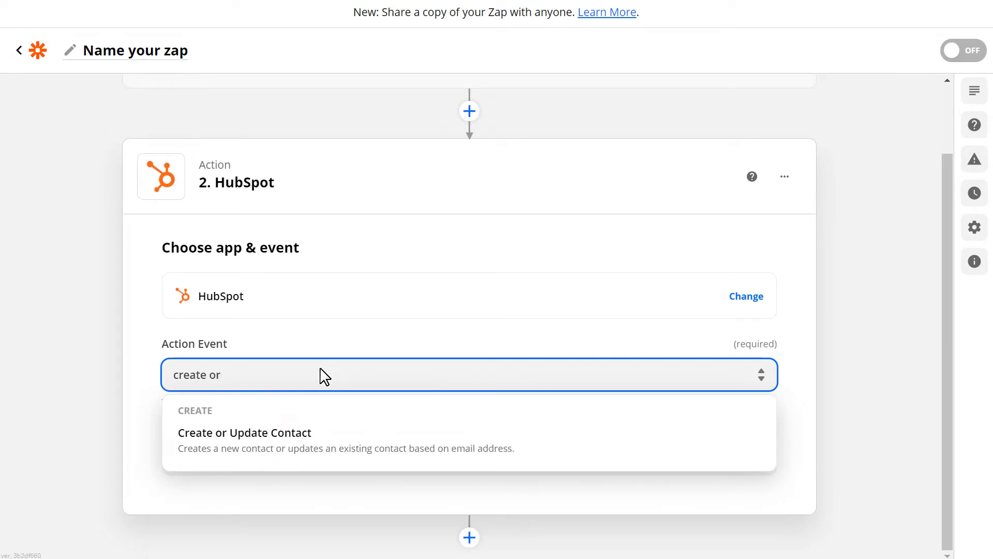
click(244, 432)
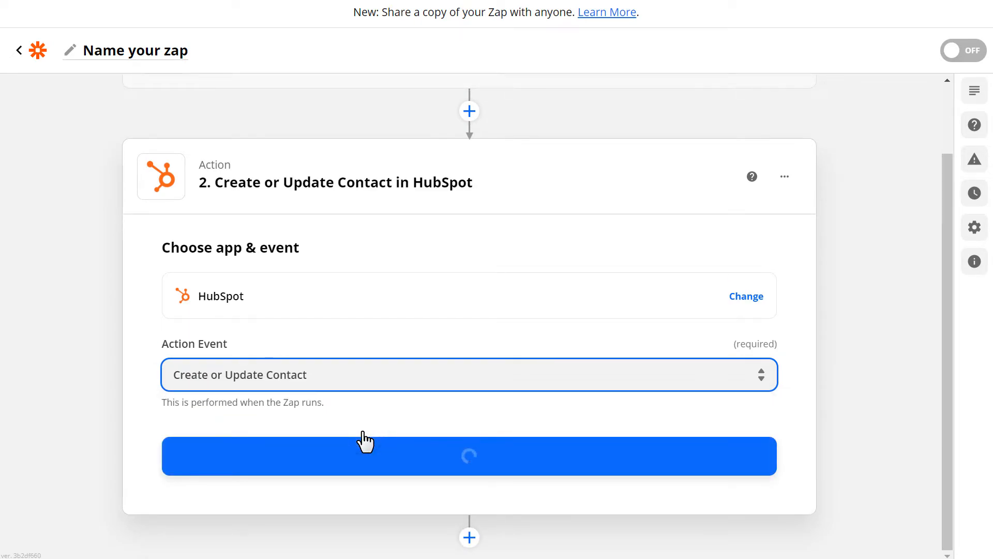
click(469, 456)
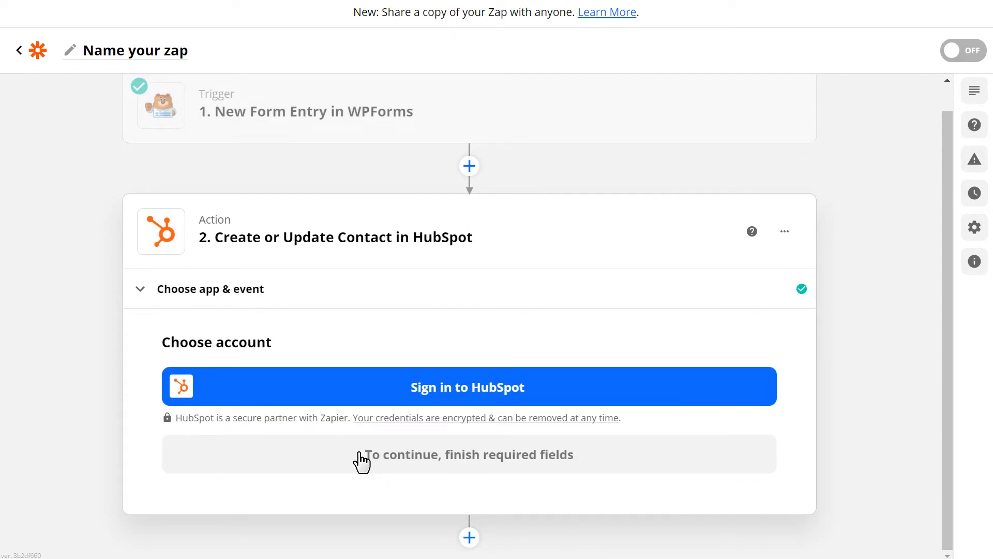
- Sign in to HubSpot with the WPForms account (Hub 20294933), grant Zapier access and continue
click(467, 387)
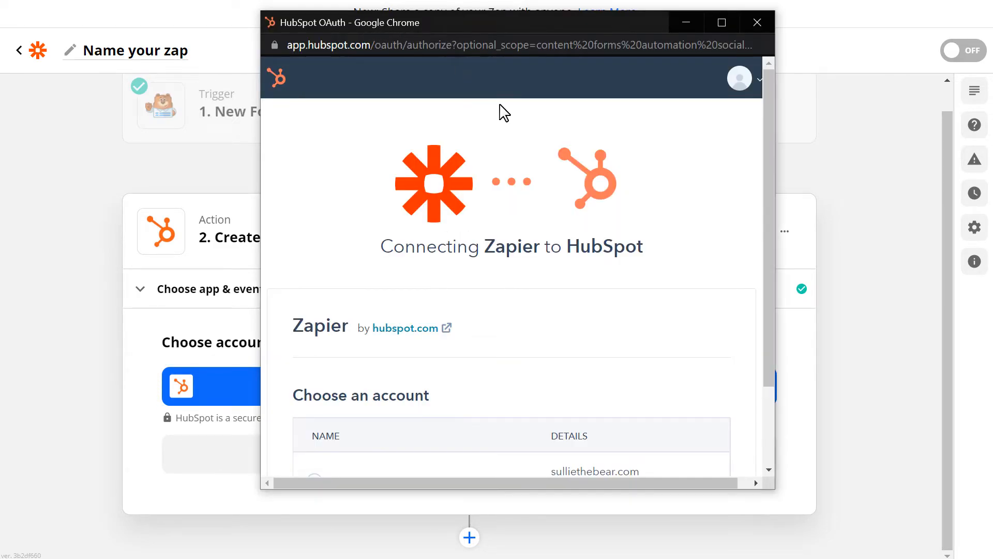
scroll(down, 3)
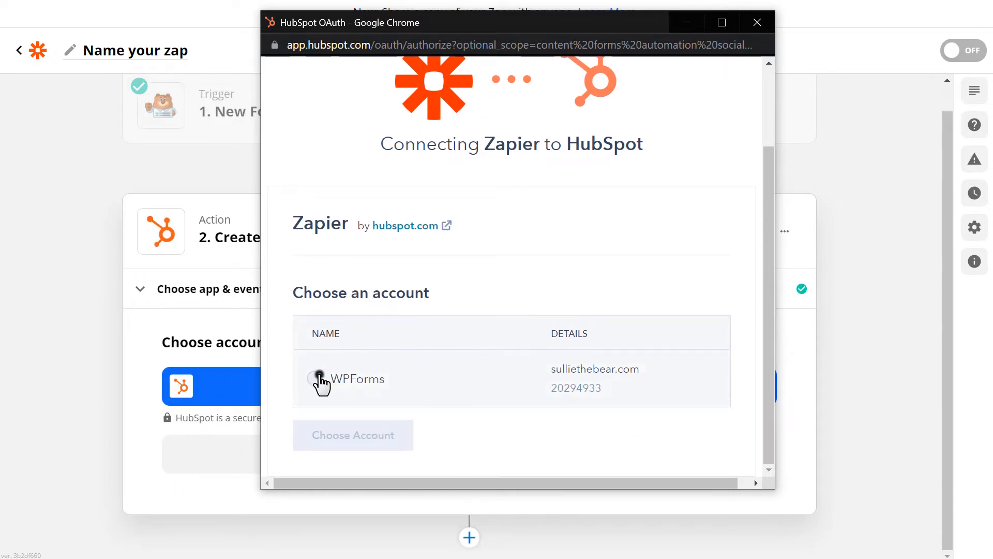
click(313, 379)
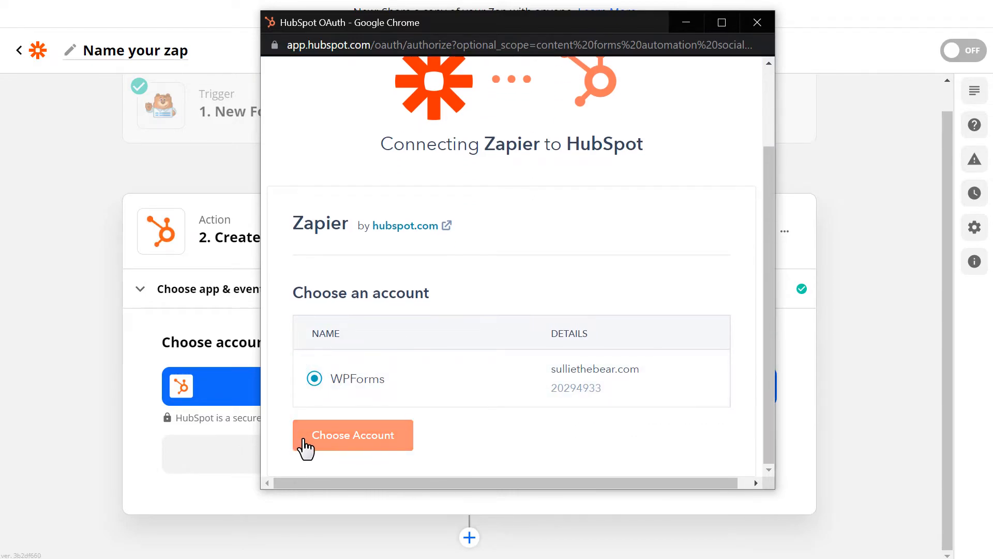
click(352, 435)
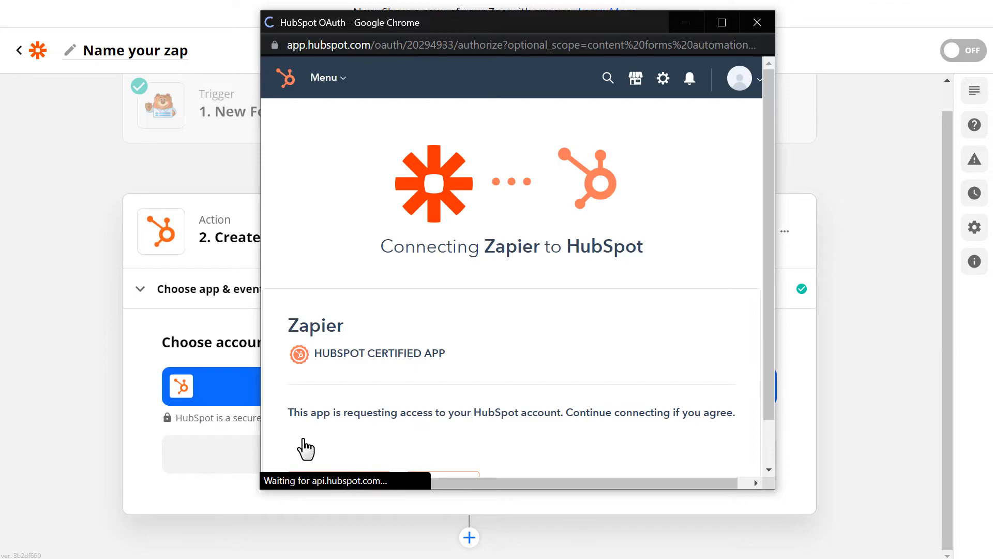
mouse_move(766, 203)
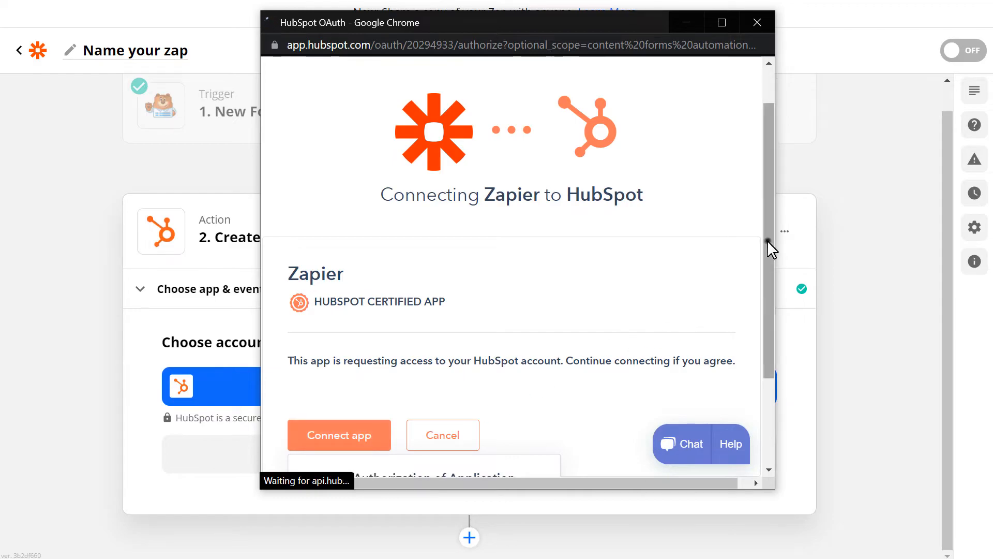
click(340, 435)
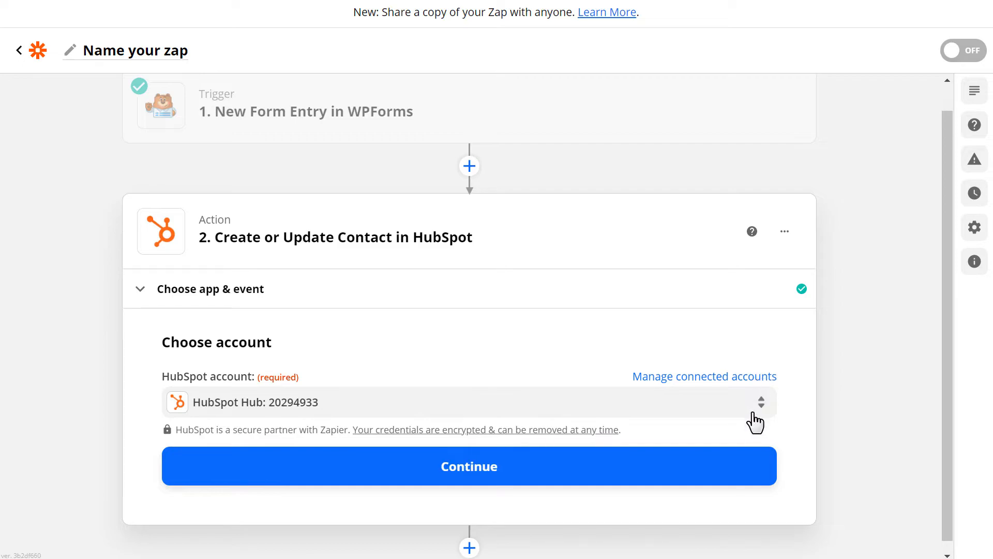
click(469, 465)
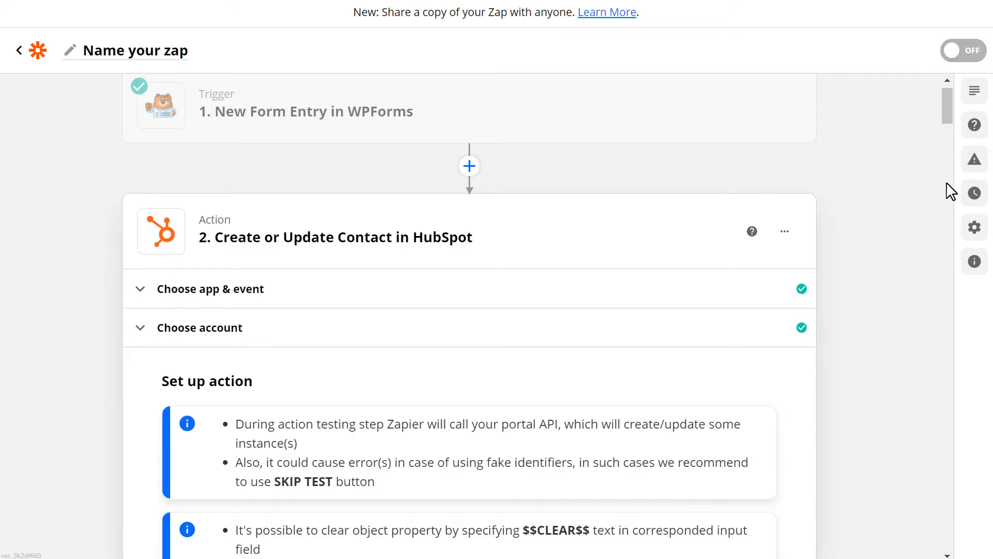
- Review the contact action fields, accept them and scroll through the test preview of the contact
scroll(down, 3)
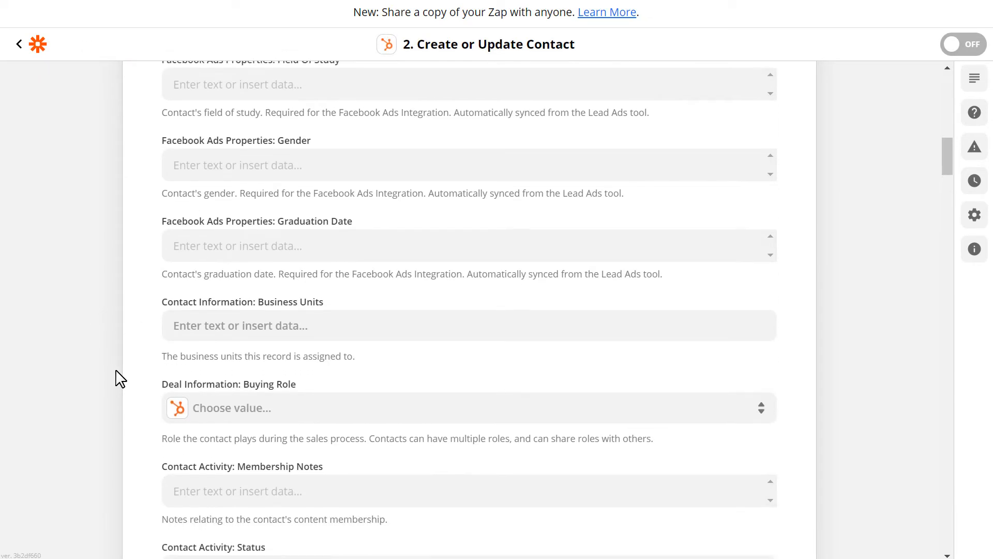
scroll(down, 3)
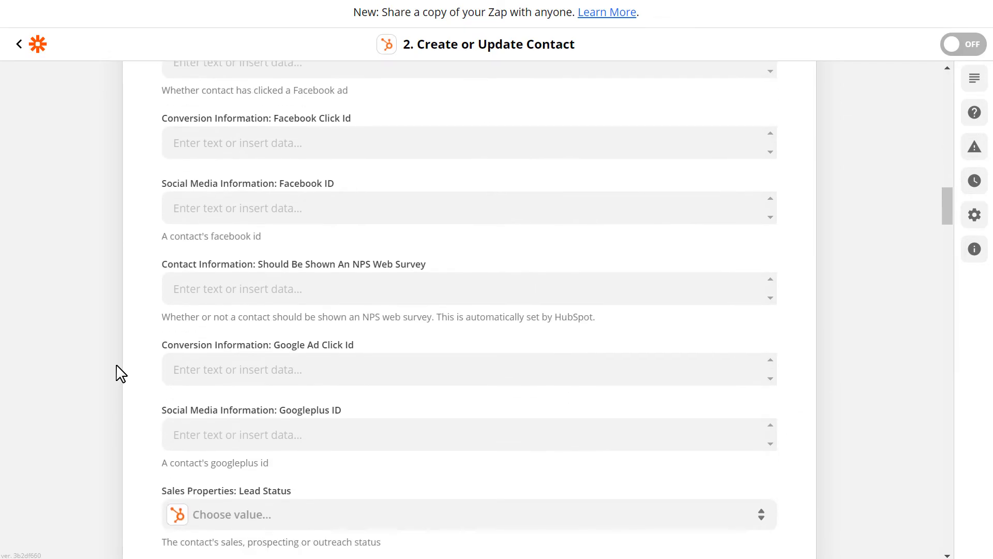
scroll(down, 3)
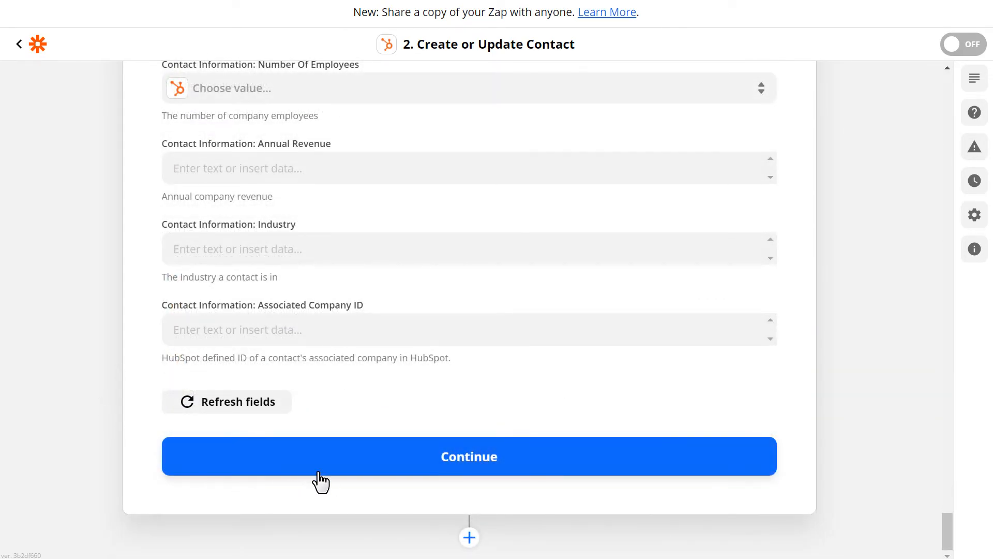
click(469, 456)
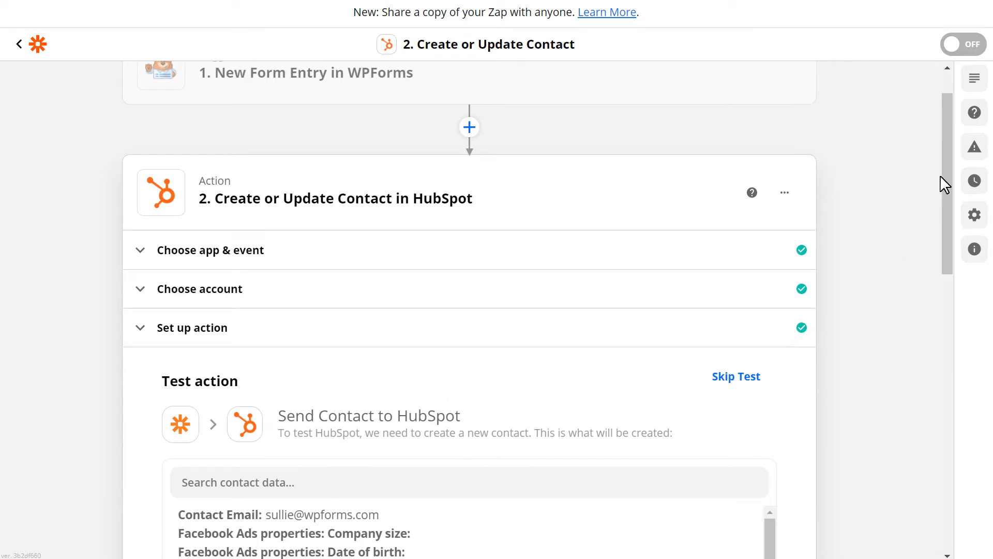
scroll(down, 3)
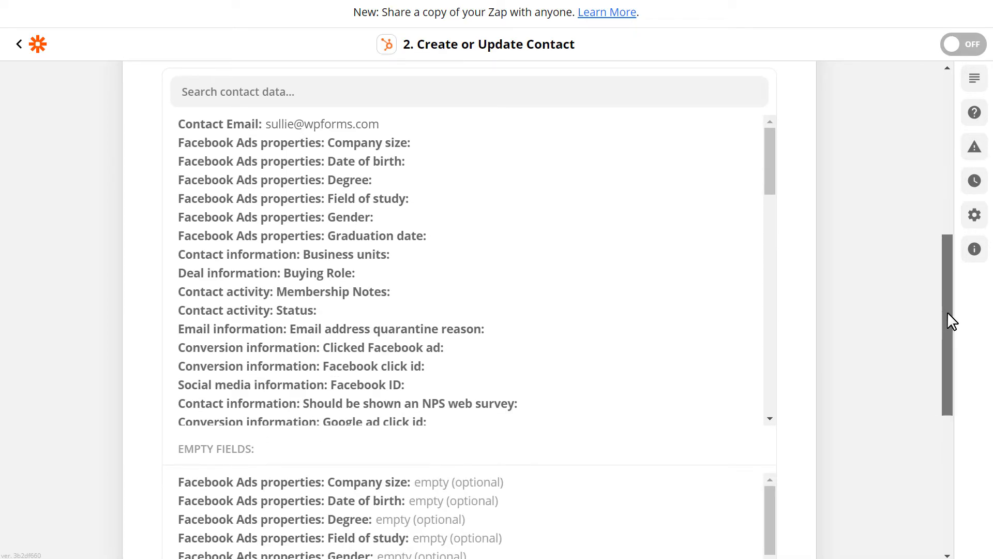
scroll(down, 3)
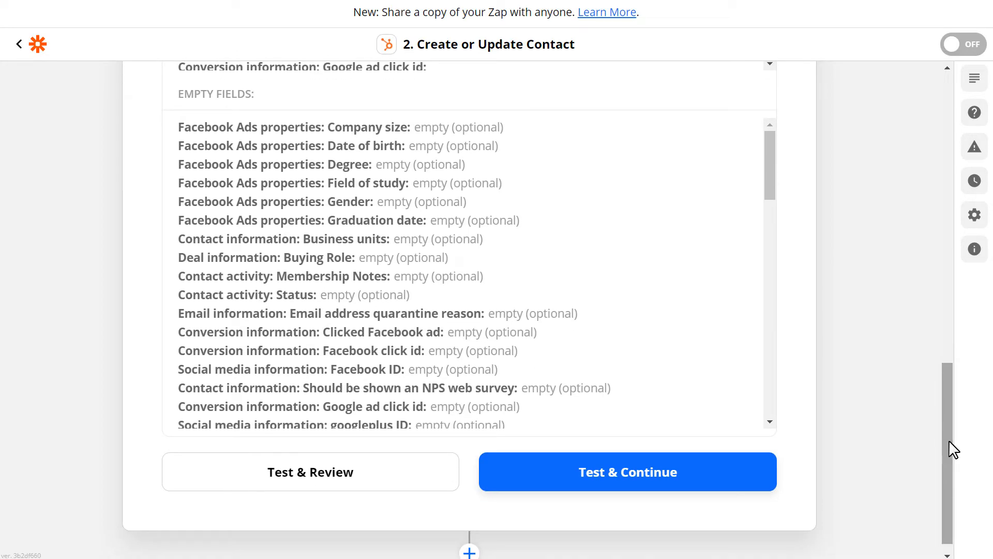
- Send the test contact to HubSpot, turn the Zap on and dismiss the share prompt
click(628, 472)
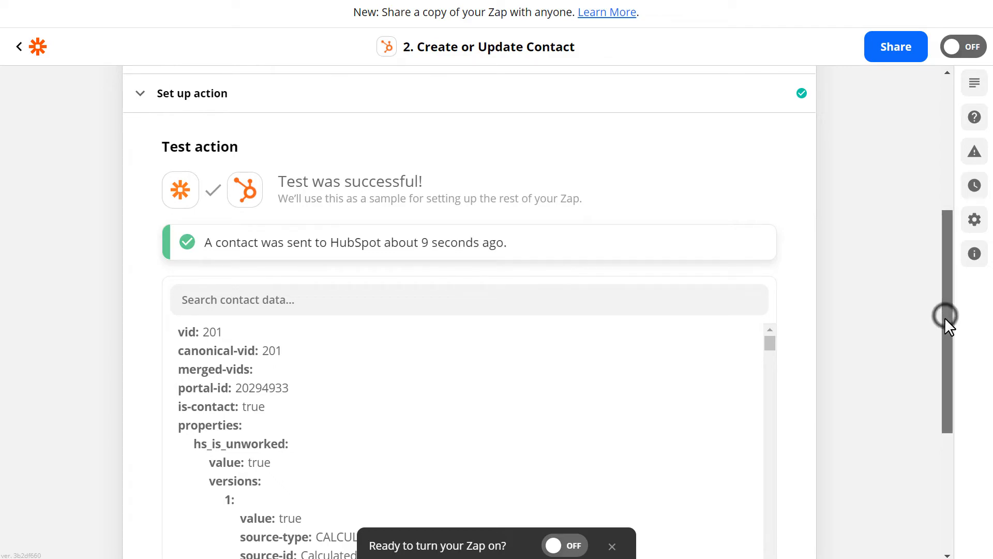
scroll(down, 3)
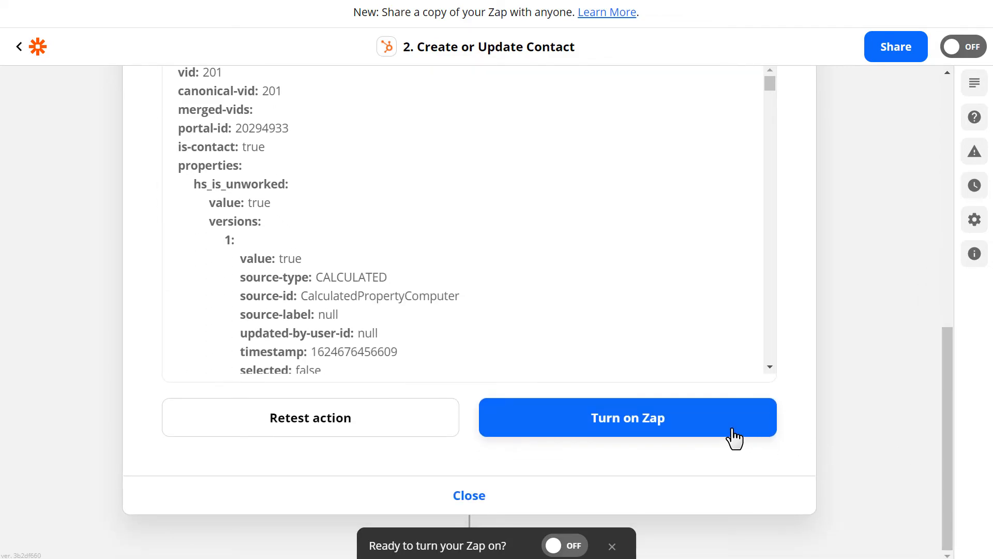
click(628, 417)
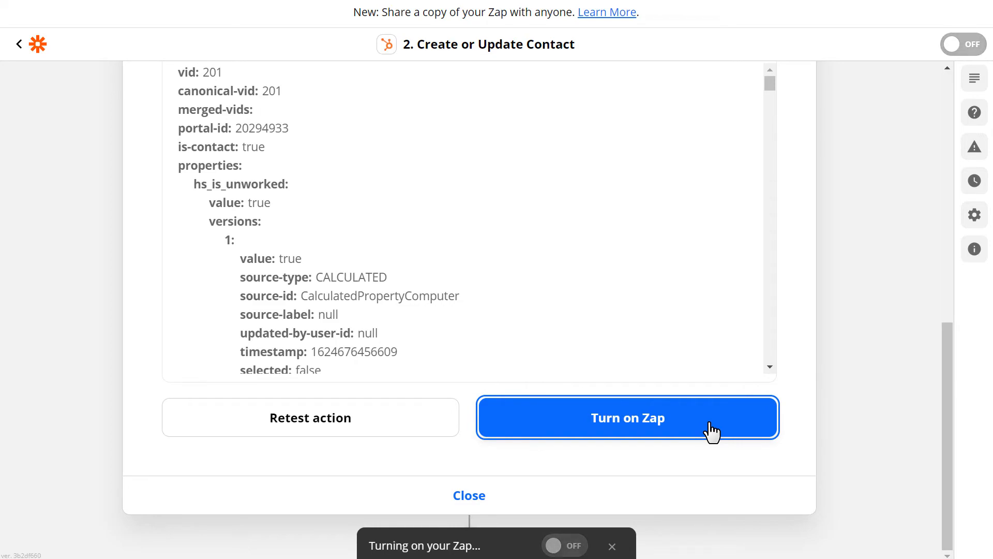
click(629, 417)
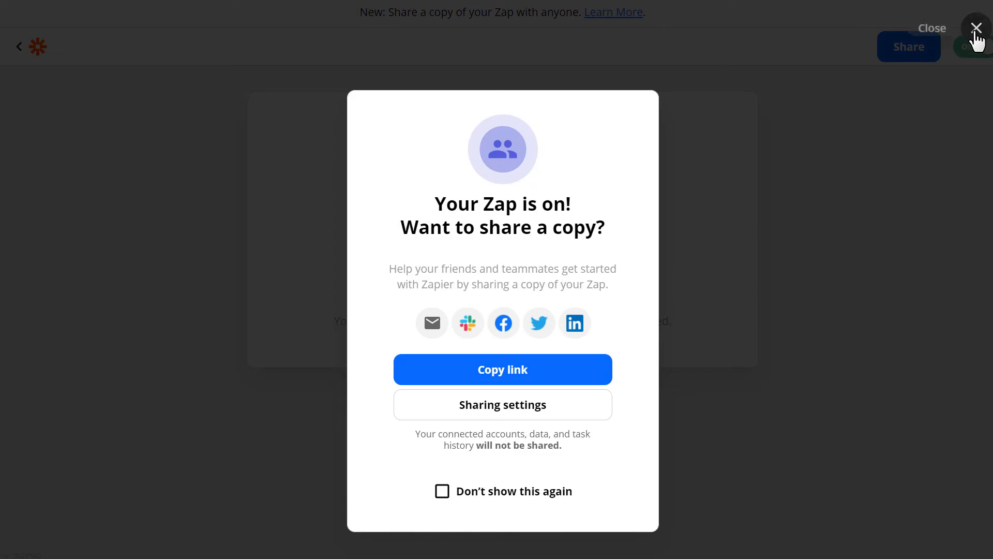
click(977, 28)
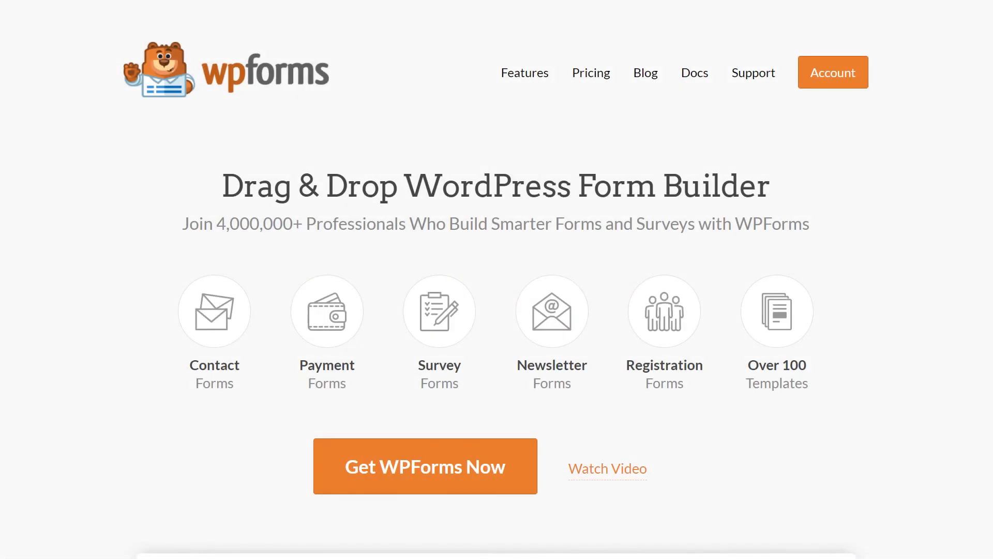
- Go to the WPForms Support page and bring up the Submit a Support Ticket form
click(695, 72)
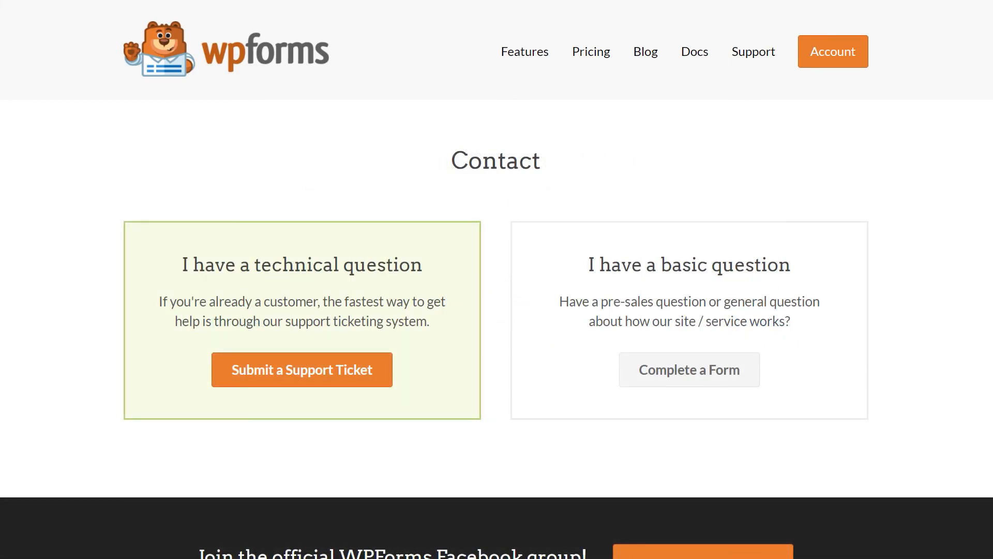
click(302, 370)
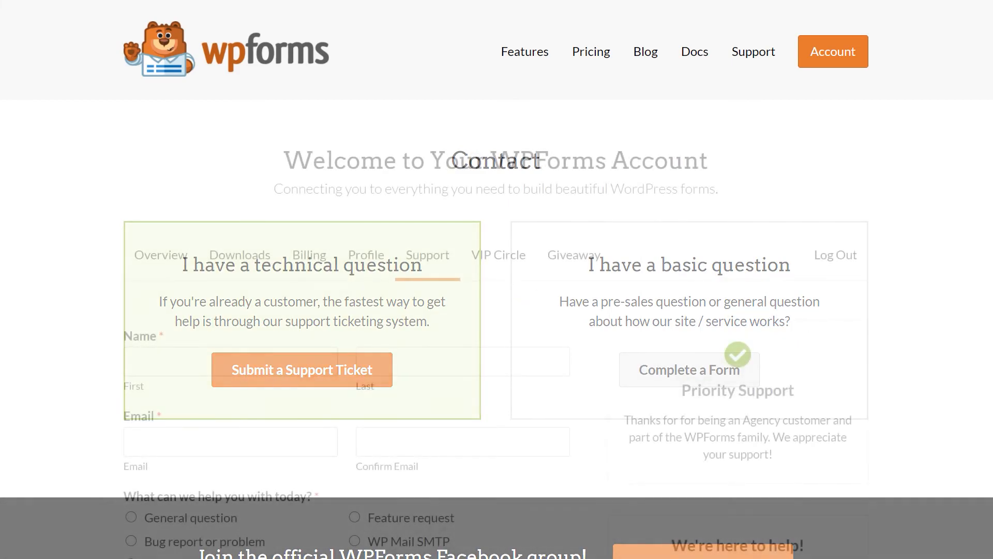
scroll(down, 3)
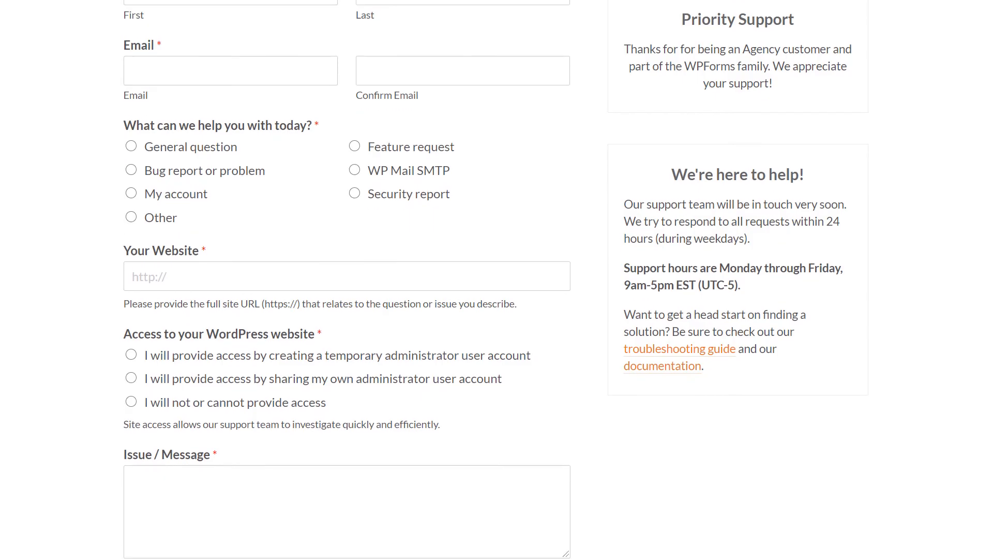